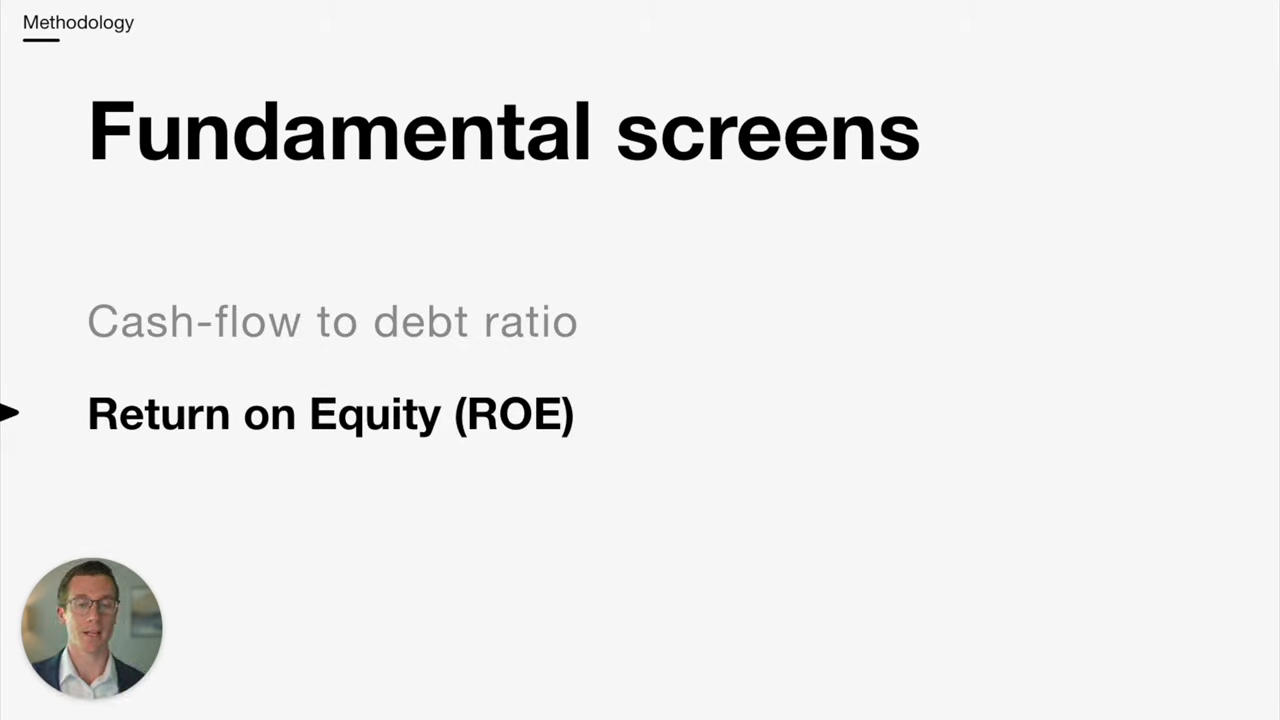
Advance the slide and circle SCHD's 40.82% top-ten weighting
key("Right")
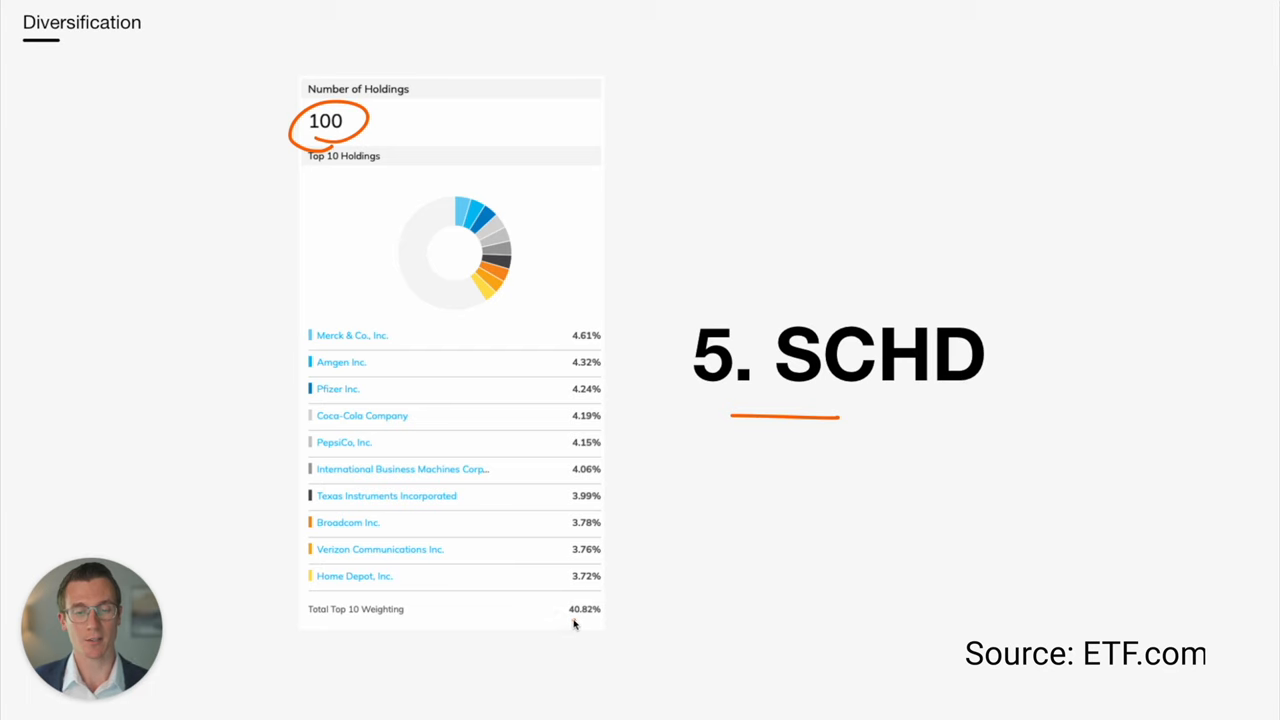
left_click_drag(570, 615, 600, 618)
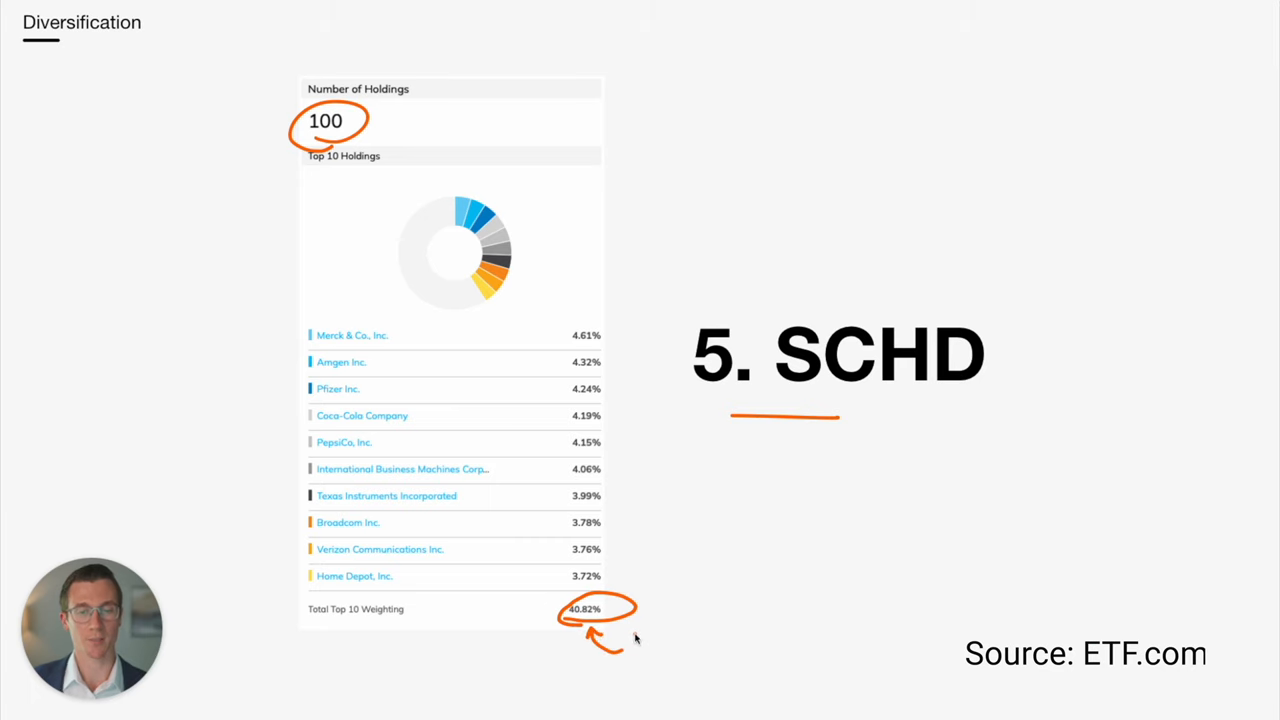
mouse_move(288, 327)
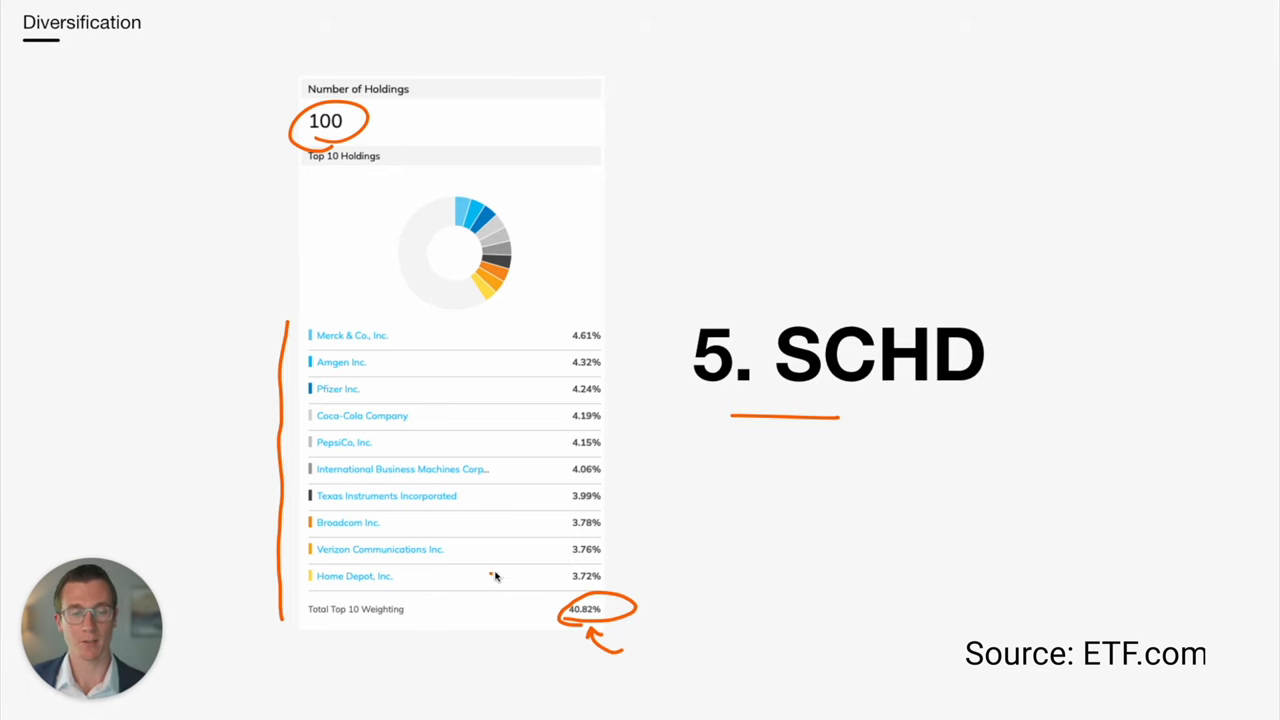
mouse_move(640, 424)
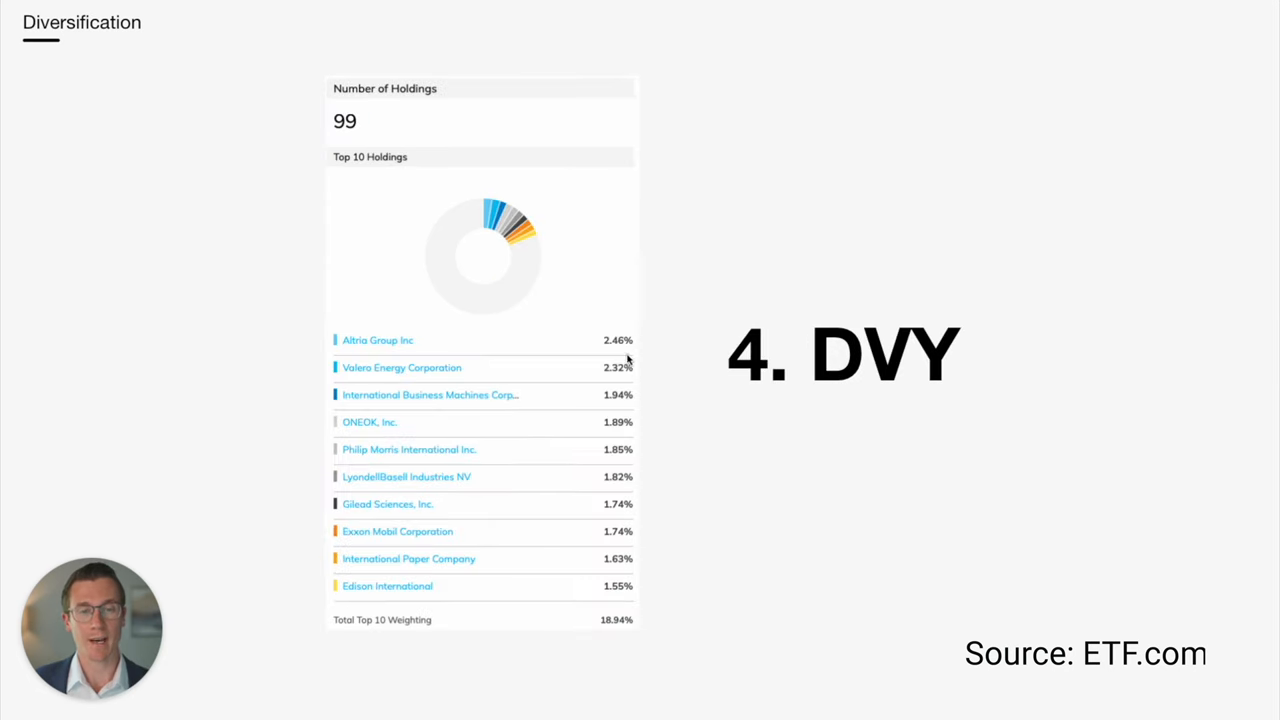
mouse_move(342, 143)
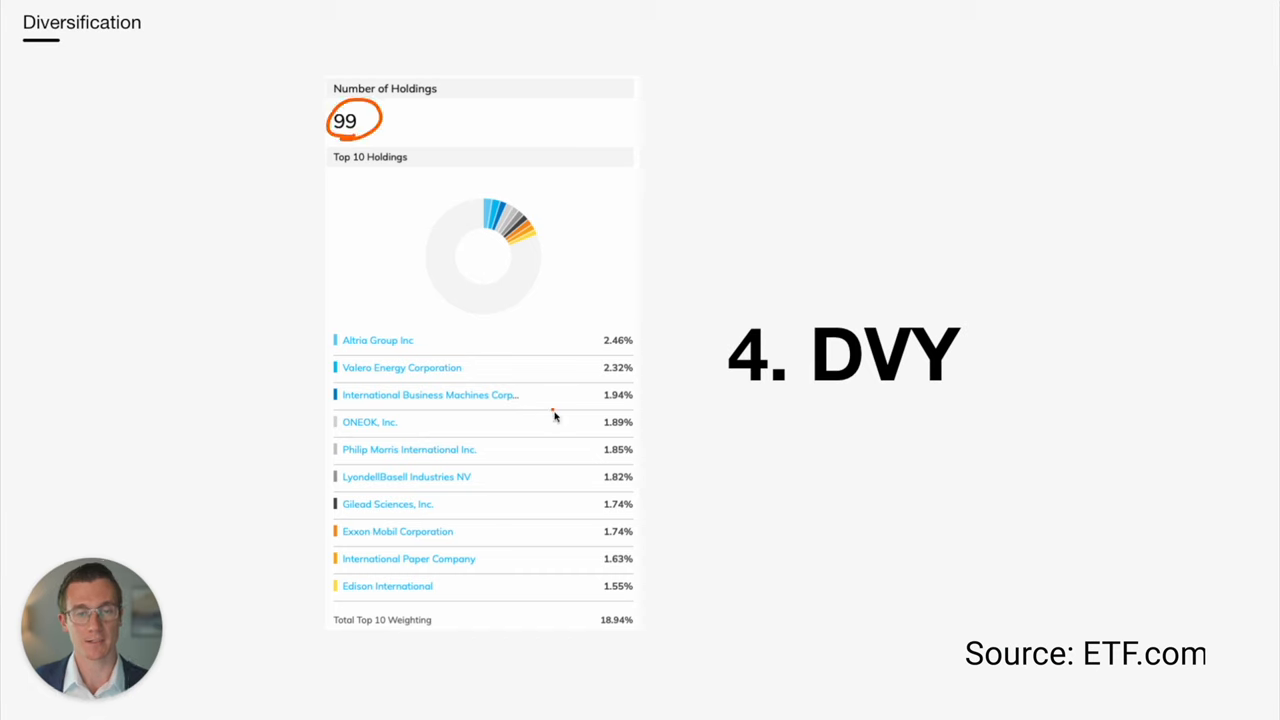
mouse_move(652, 592)
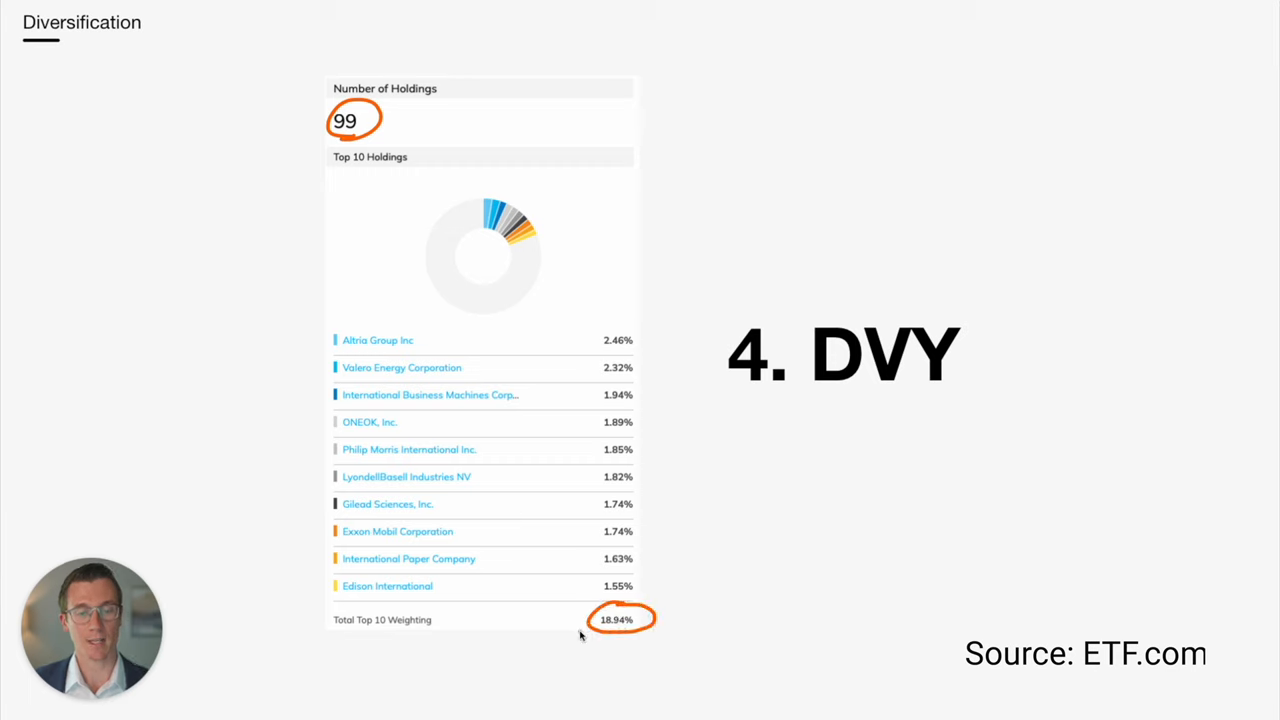
mouse_move(600, 650)
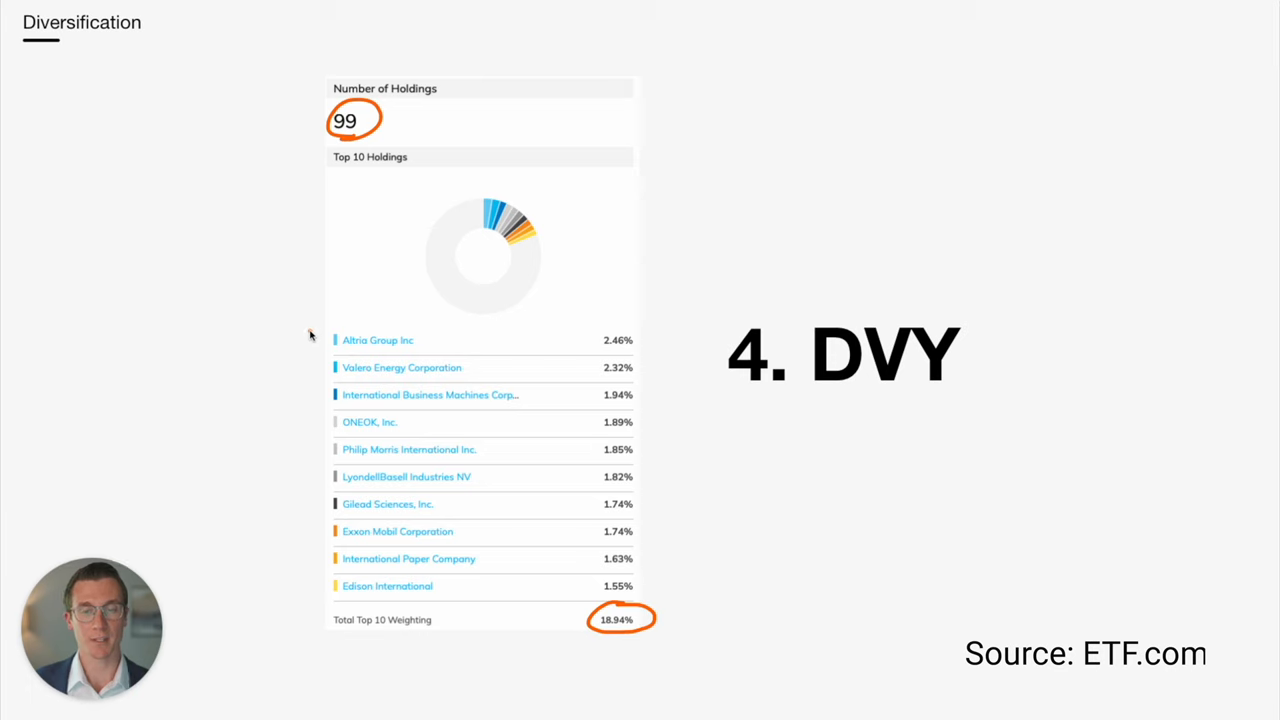
Draw a bracket beside the DVY top-ten holdings list
left_click_drag(312, 335, 310, 500)
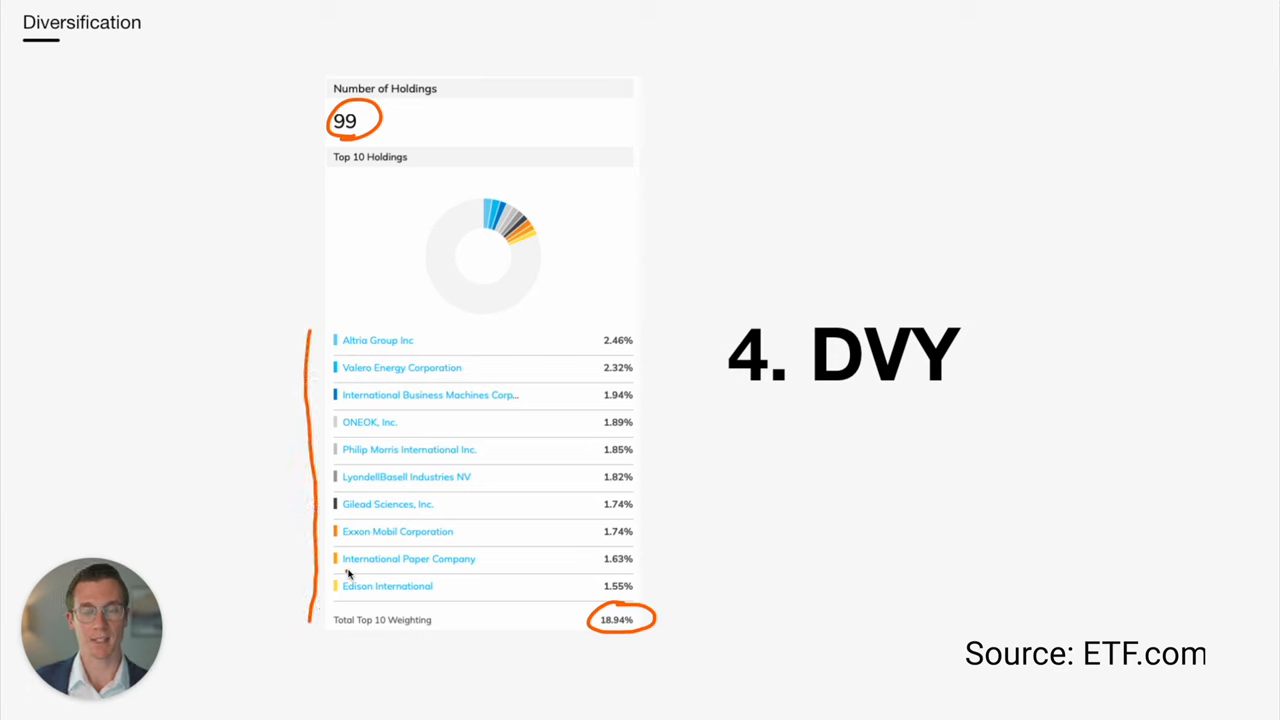
mouse_move(733, 400)
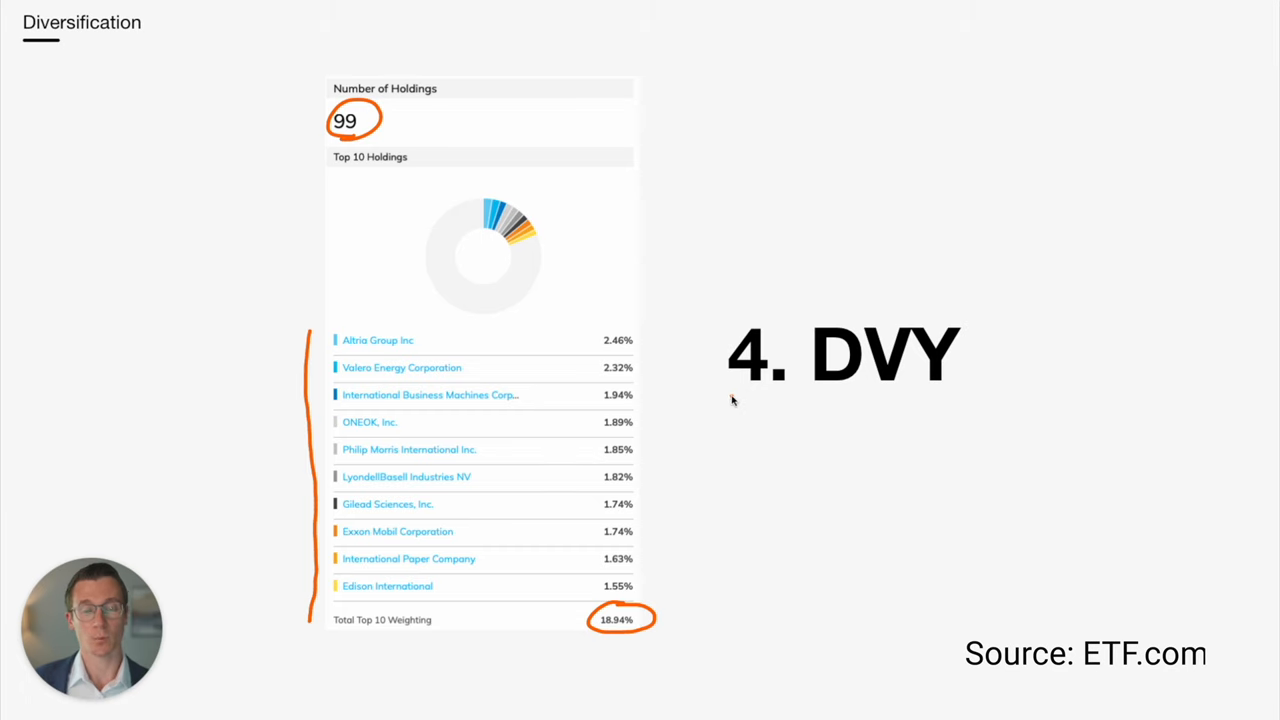
mouse_move(748, 432)
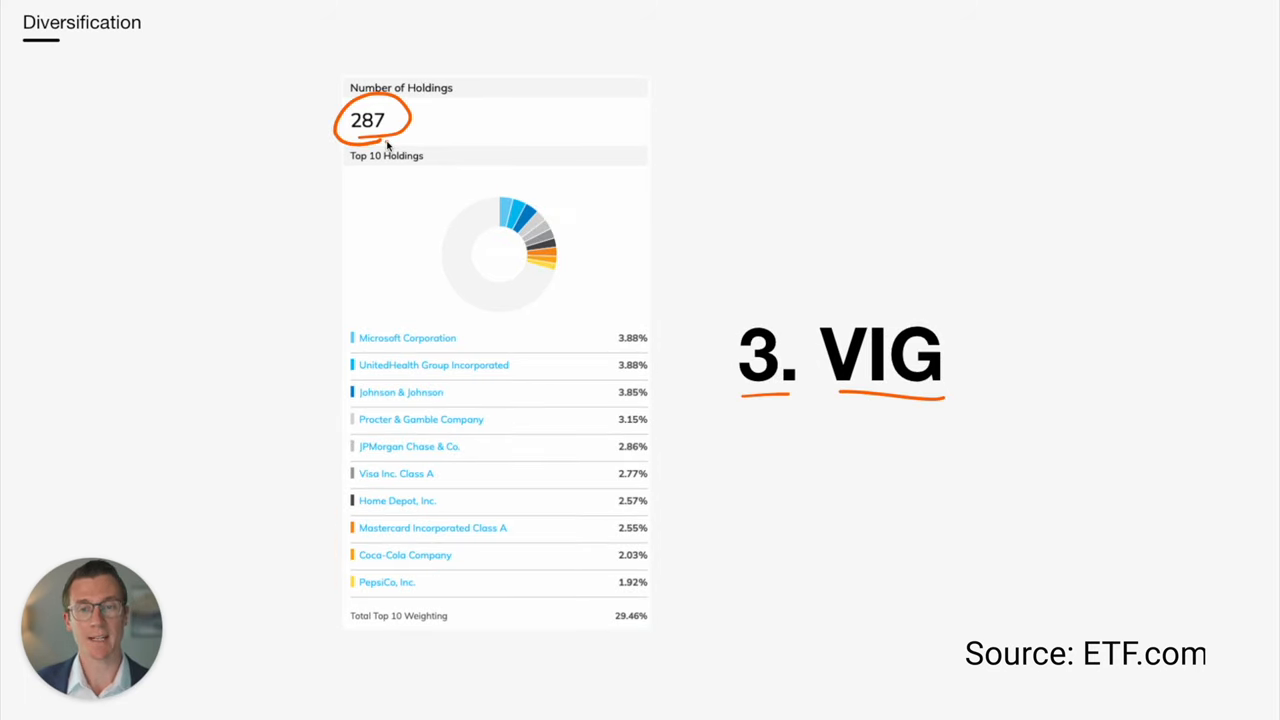
mouse_move(688, 603)
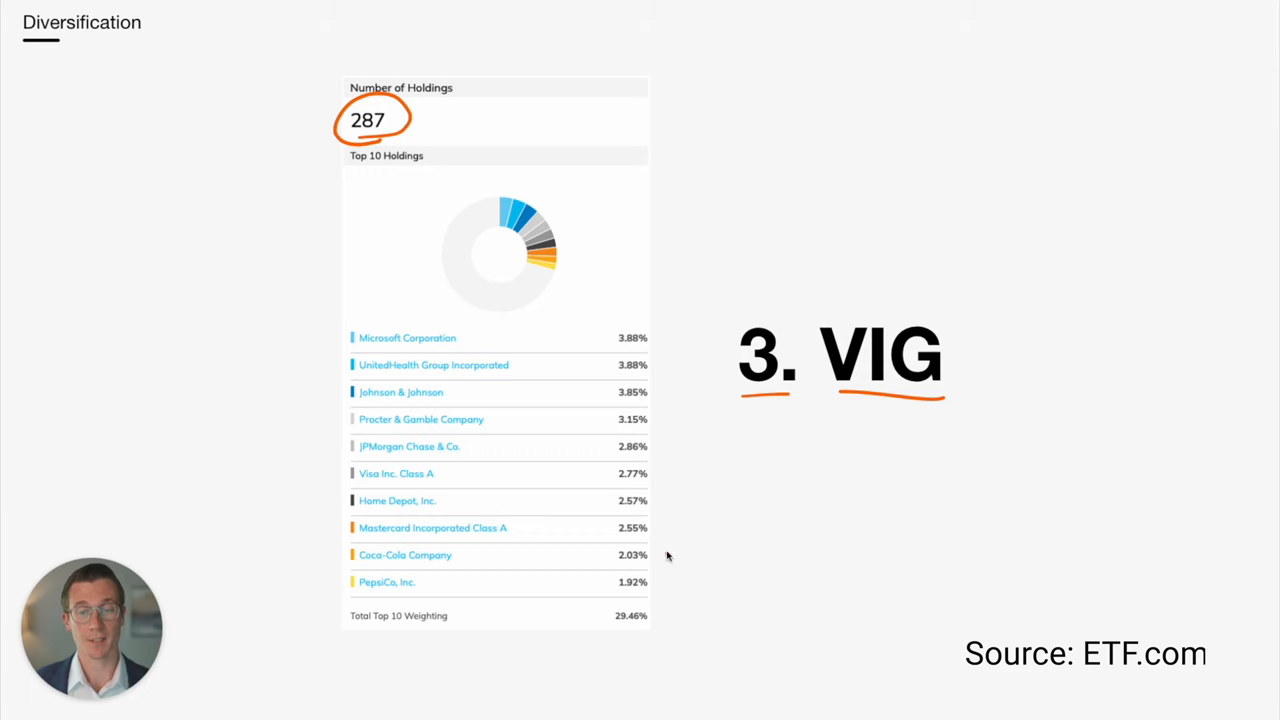
mouse_move(324, 346)
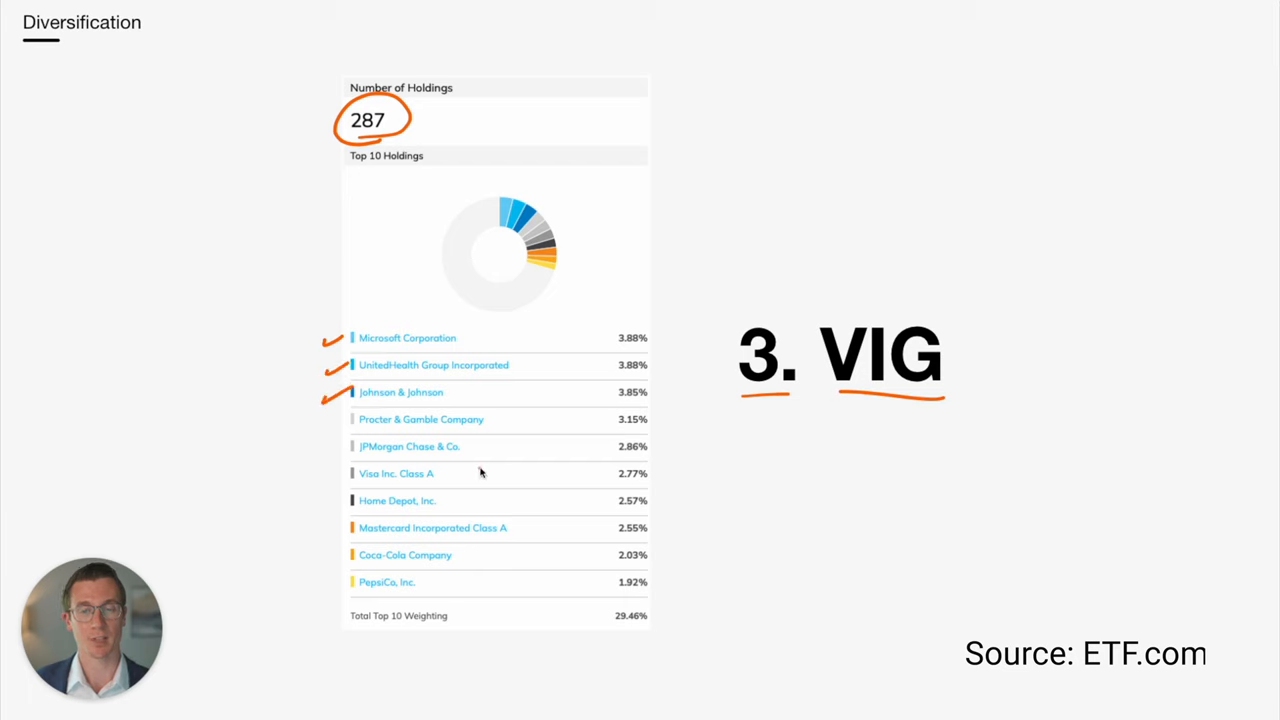
mouse_move(609, 634)
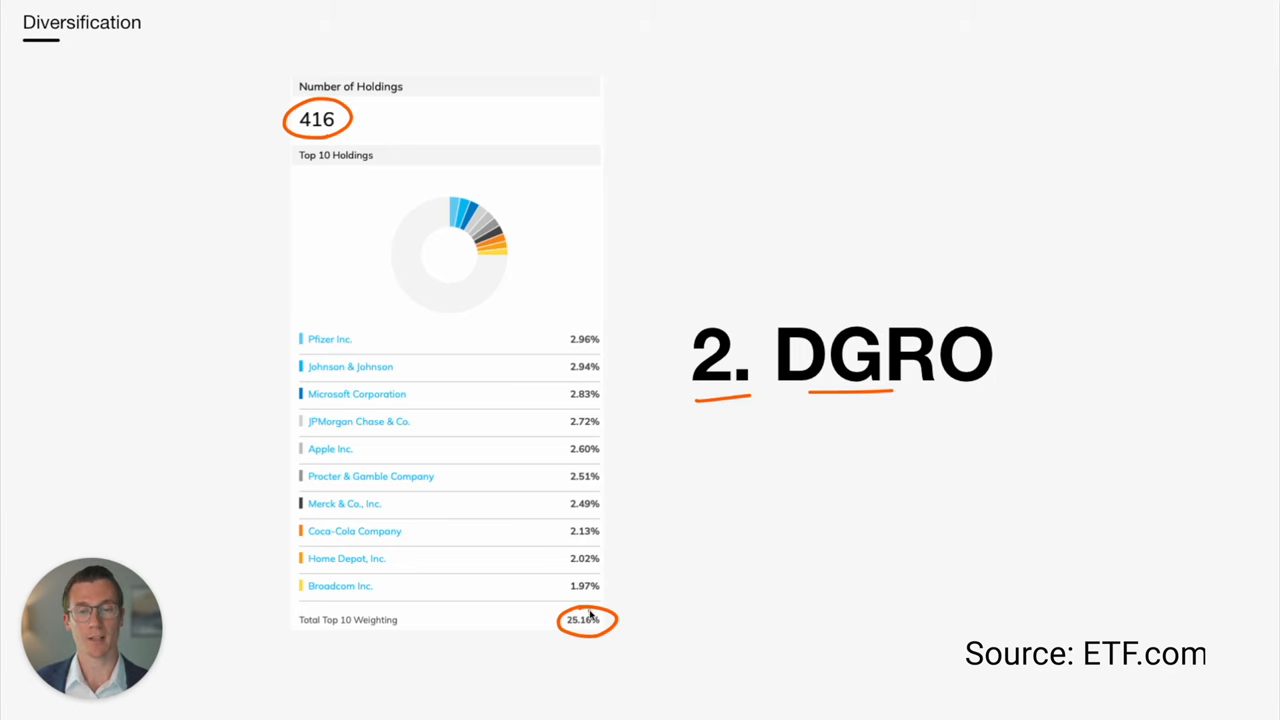
mouse_move(283, 338)
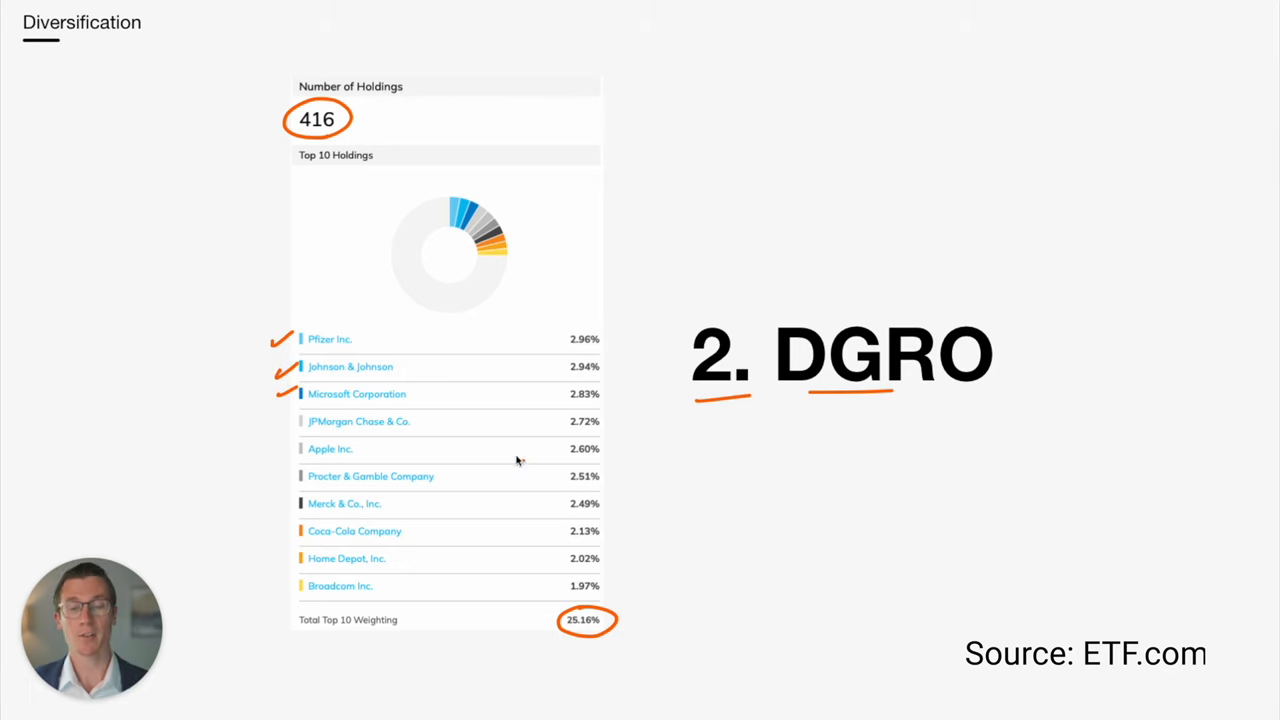
mouse_move(310, 463)
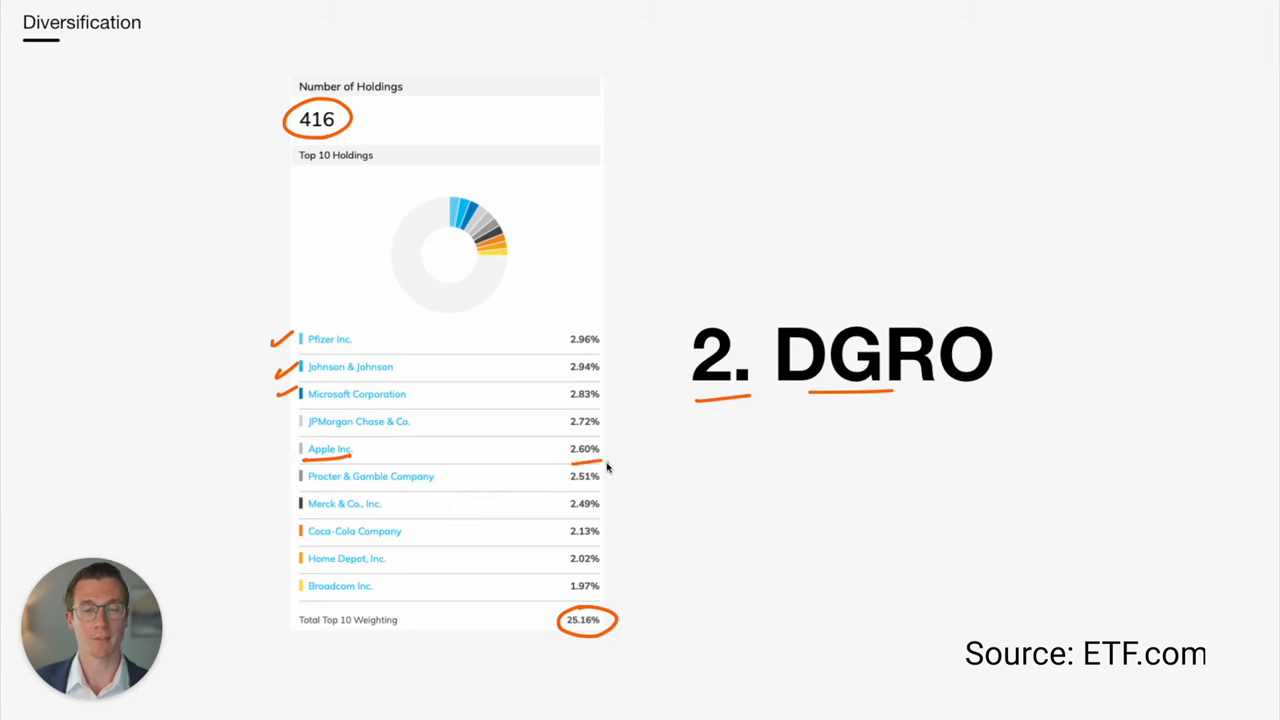
mouse_move(620, 479)
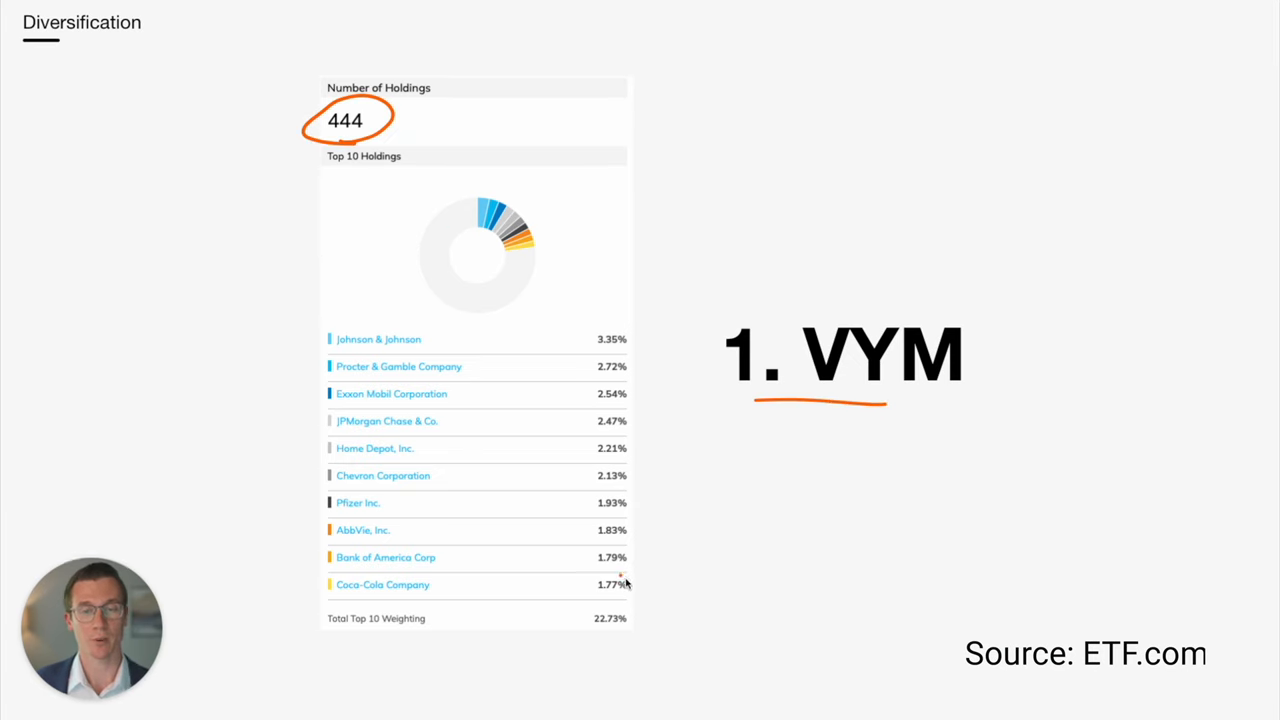
mouse_move(598, 633)
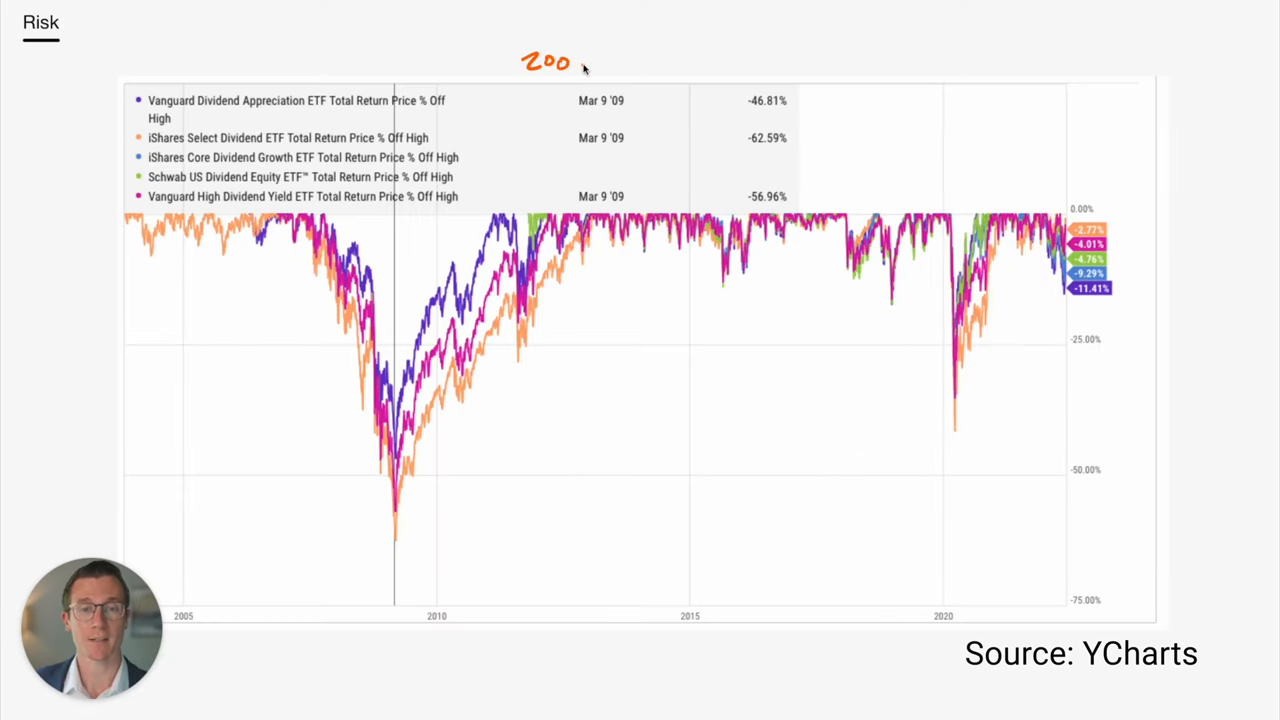
Write the '2007-' label above the Risk drawdown chart
type("2007-2009")
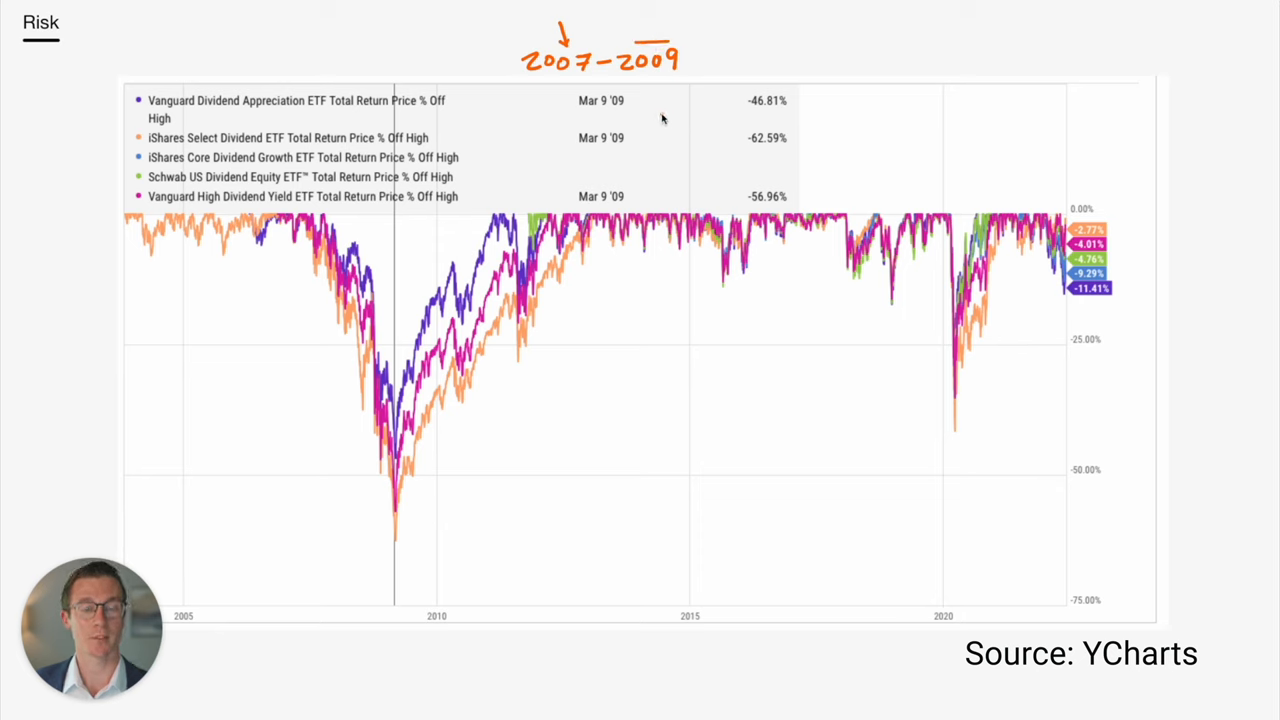
mouse_move(817, 131)
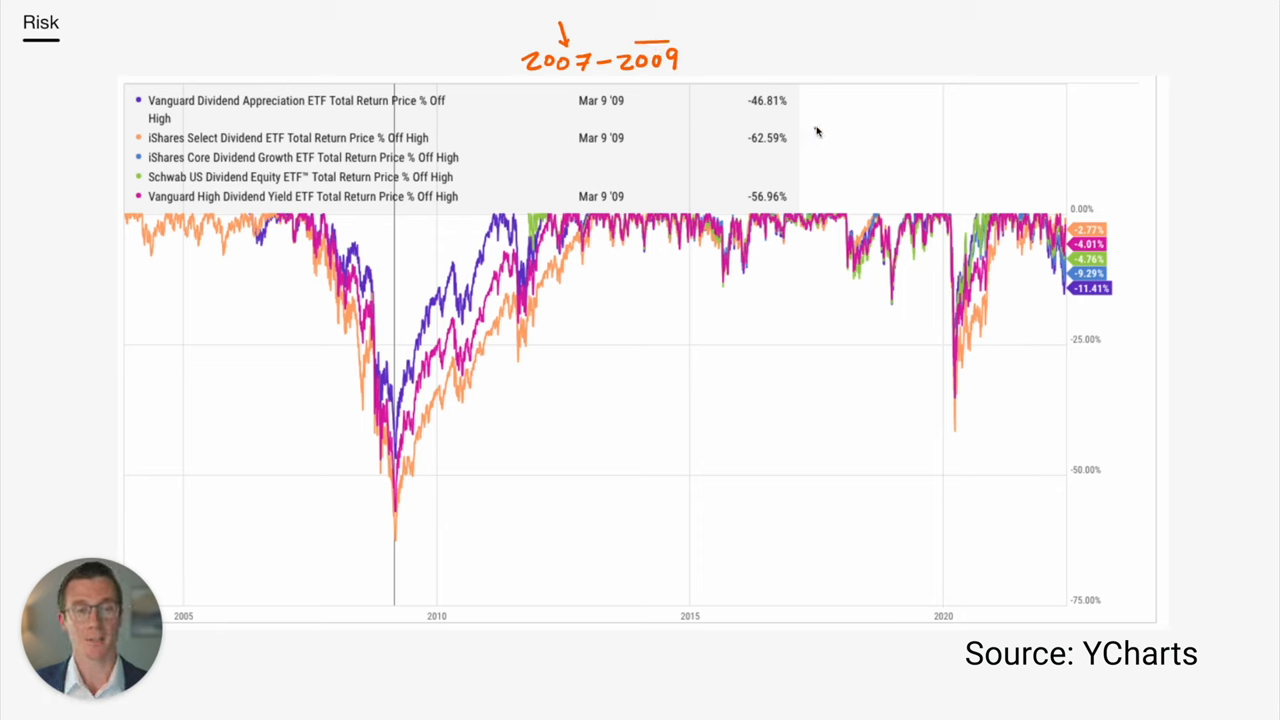
mouse_move(810, 110)
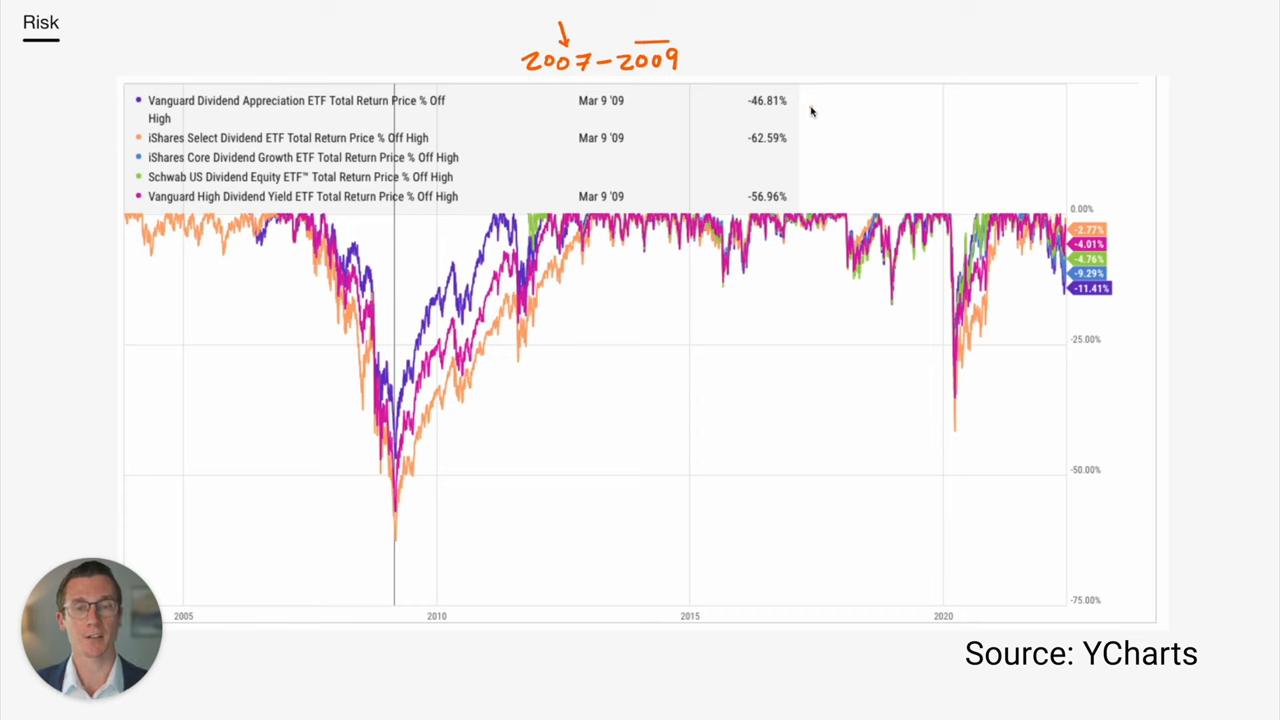
mouse_move(546, 128)
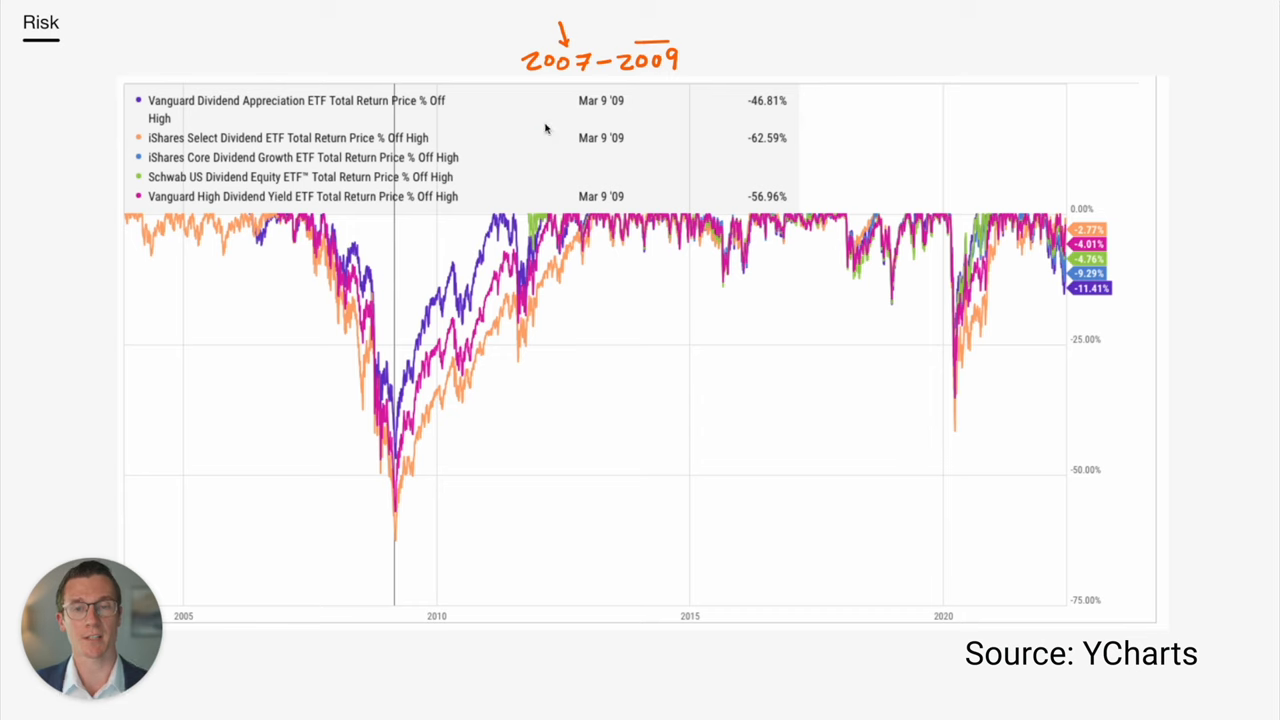
mouse_move(762, 138)
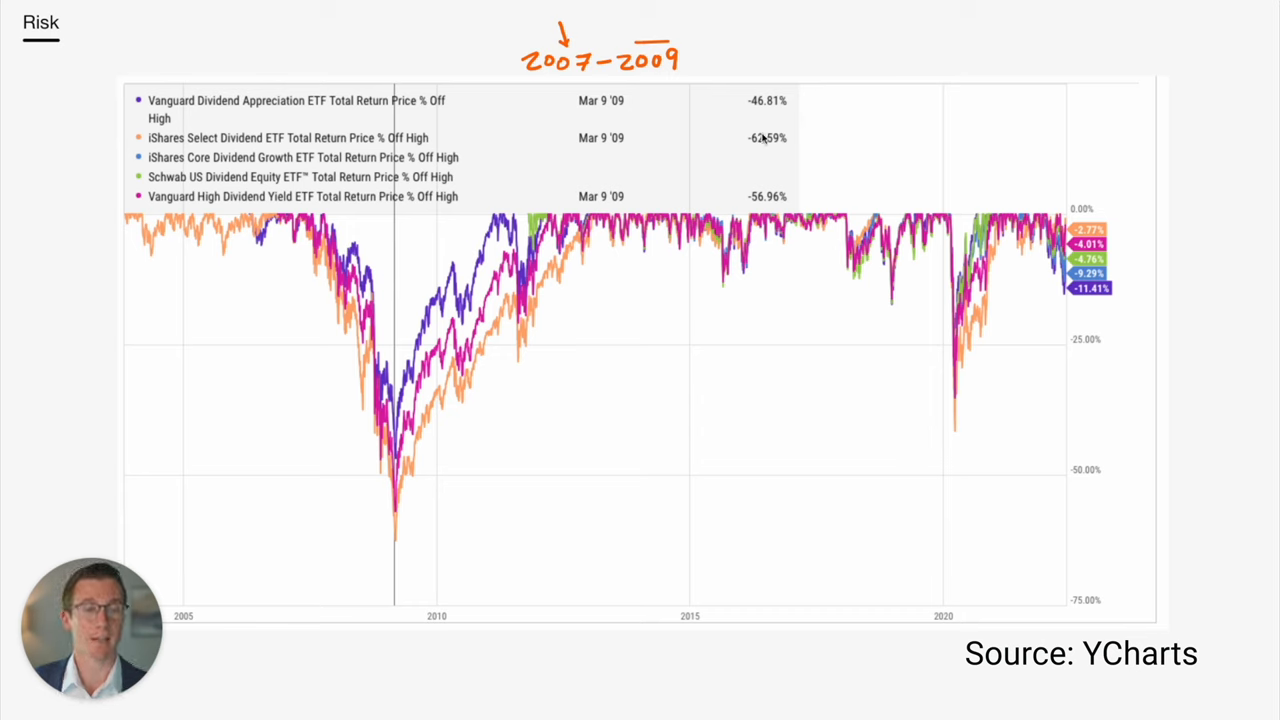
mouse_move(775, 124)
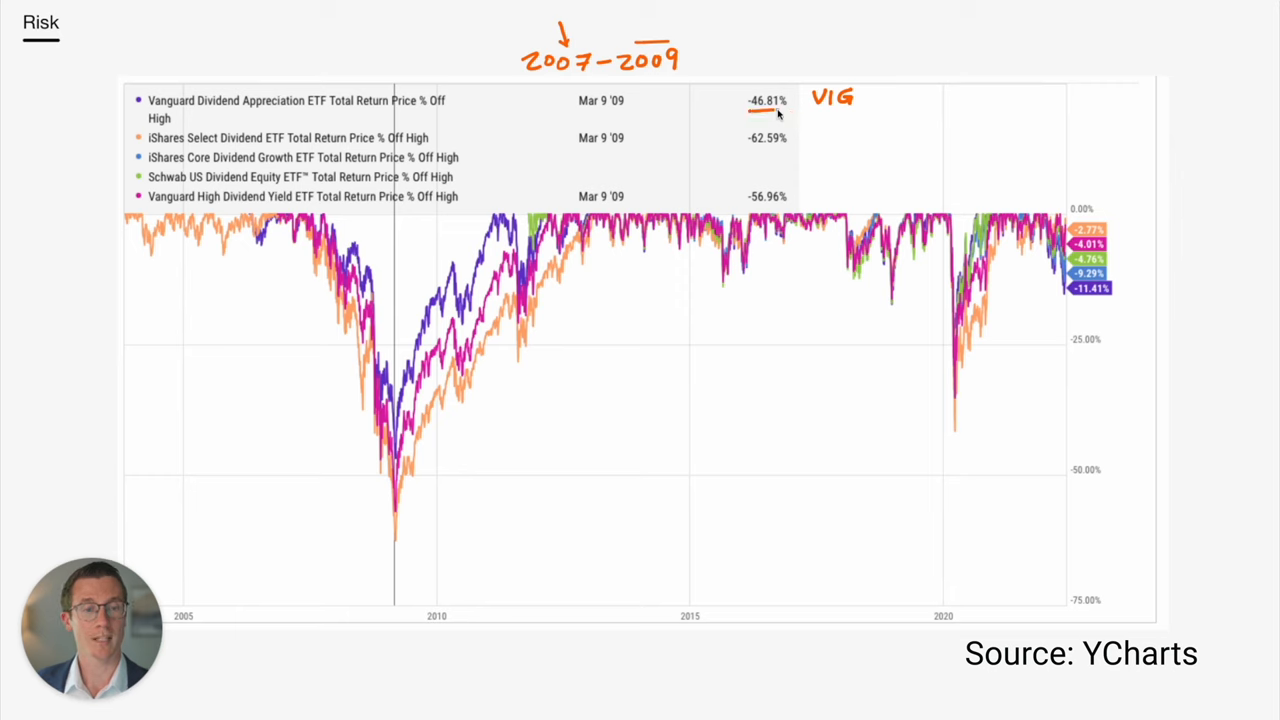
mouse_move(773, 127)
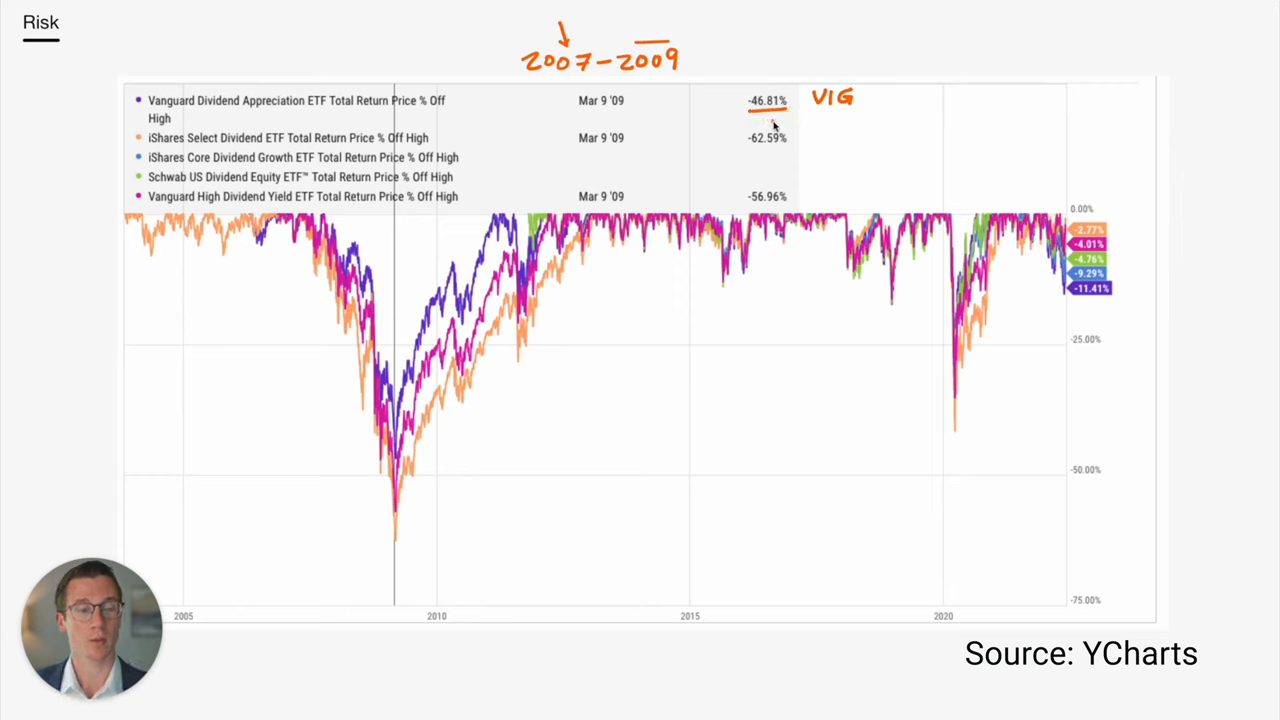
mouse_move(800, 147)
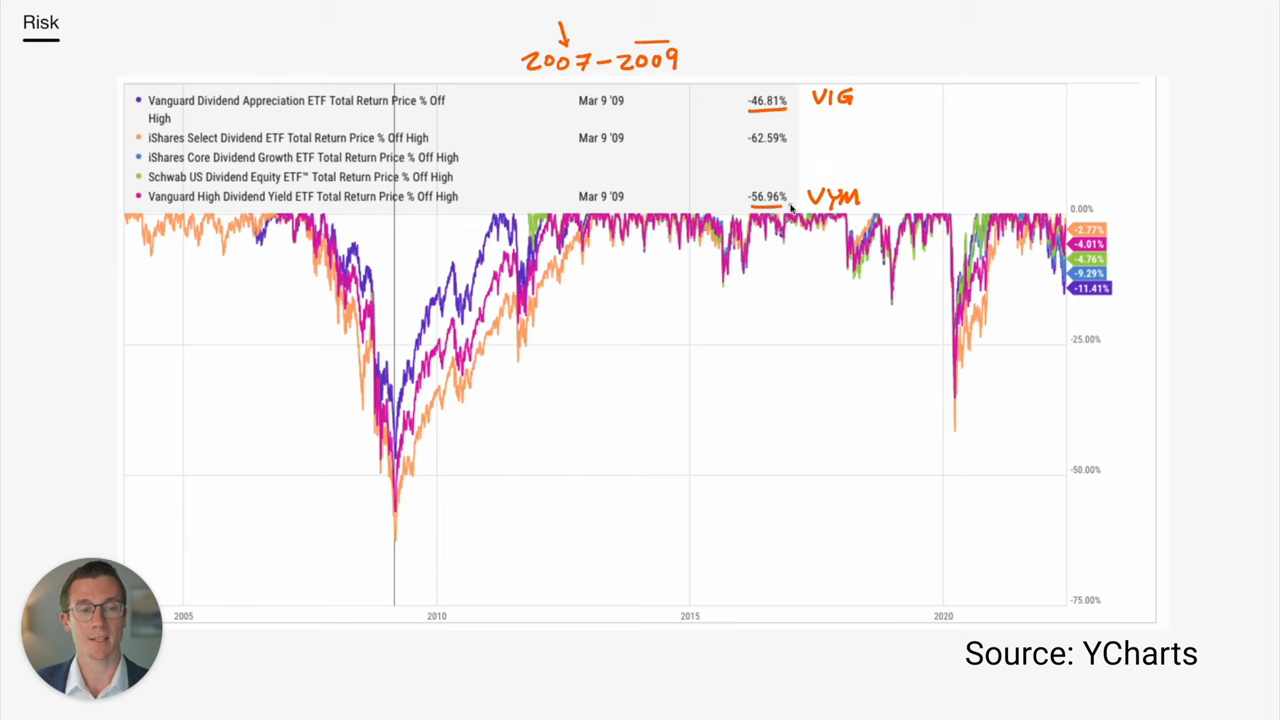
mouse_move(825, 168)
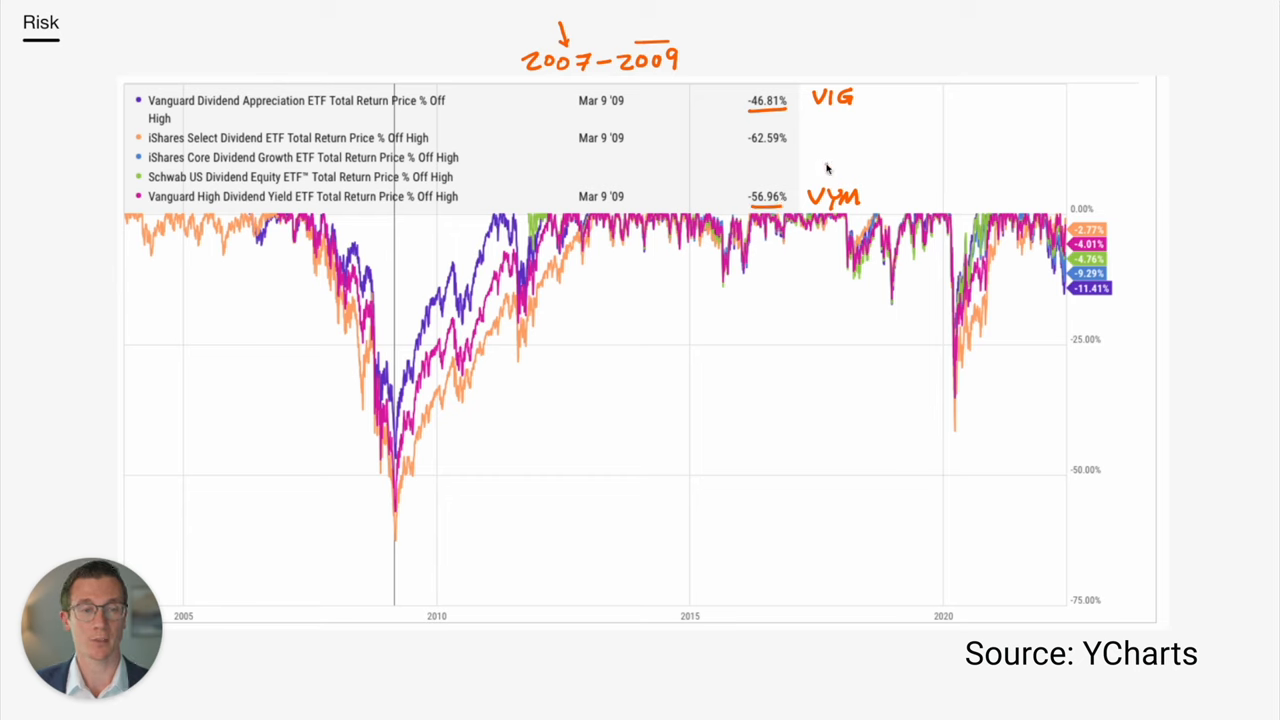
mouse_move(790, 142)
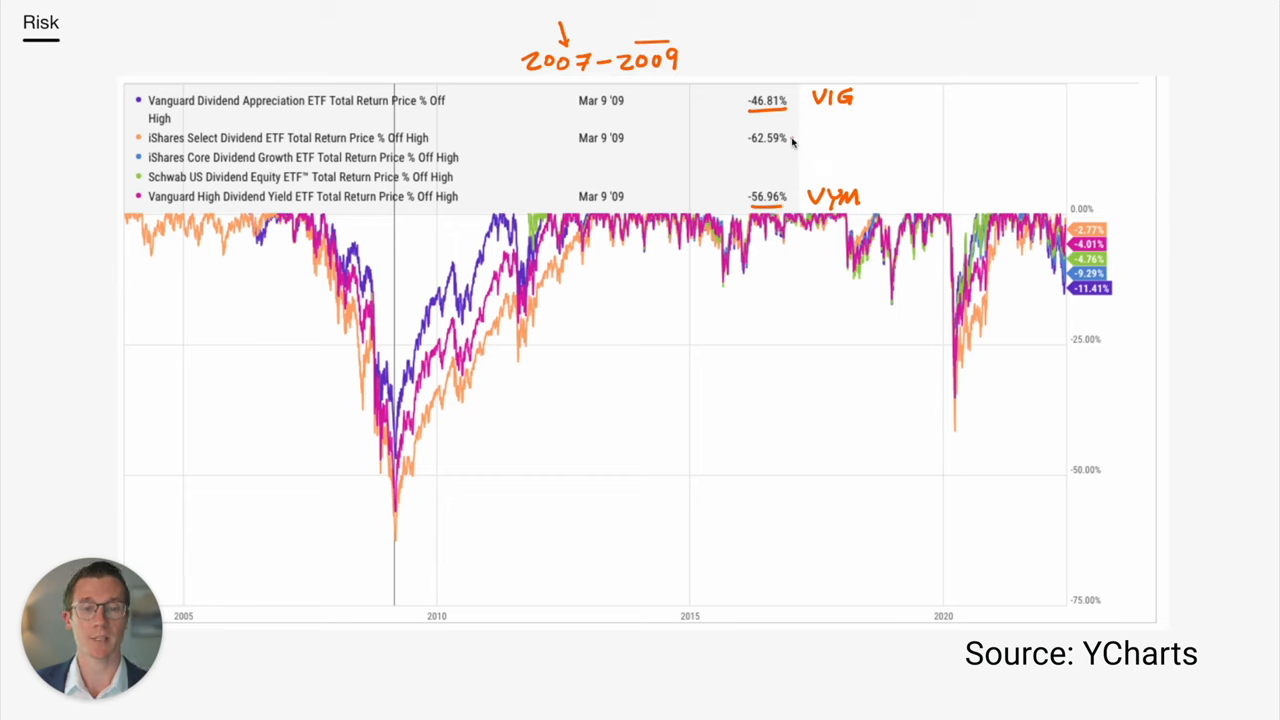
mouse_move(855, 133)
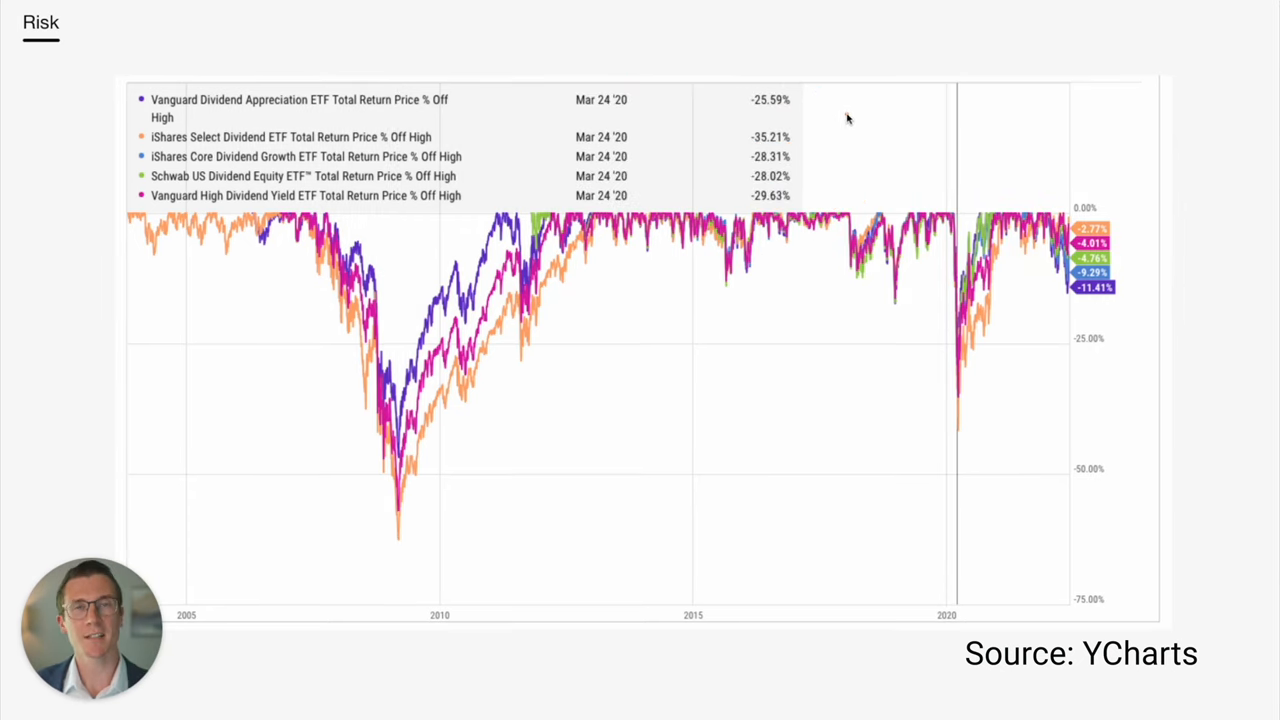
mouse_move(828, 96)
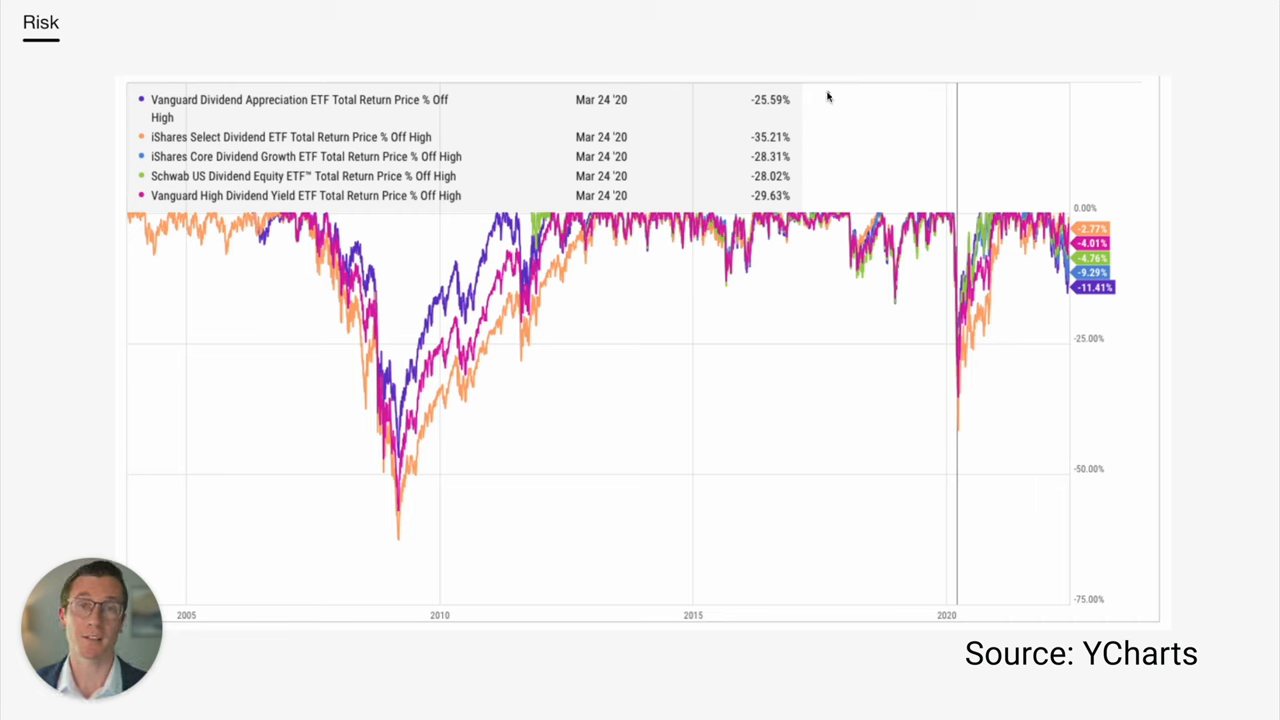
mouse_move(790, 108)
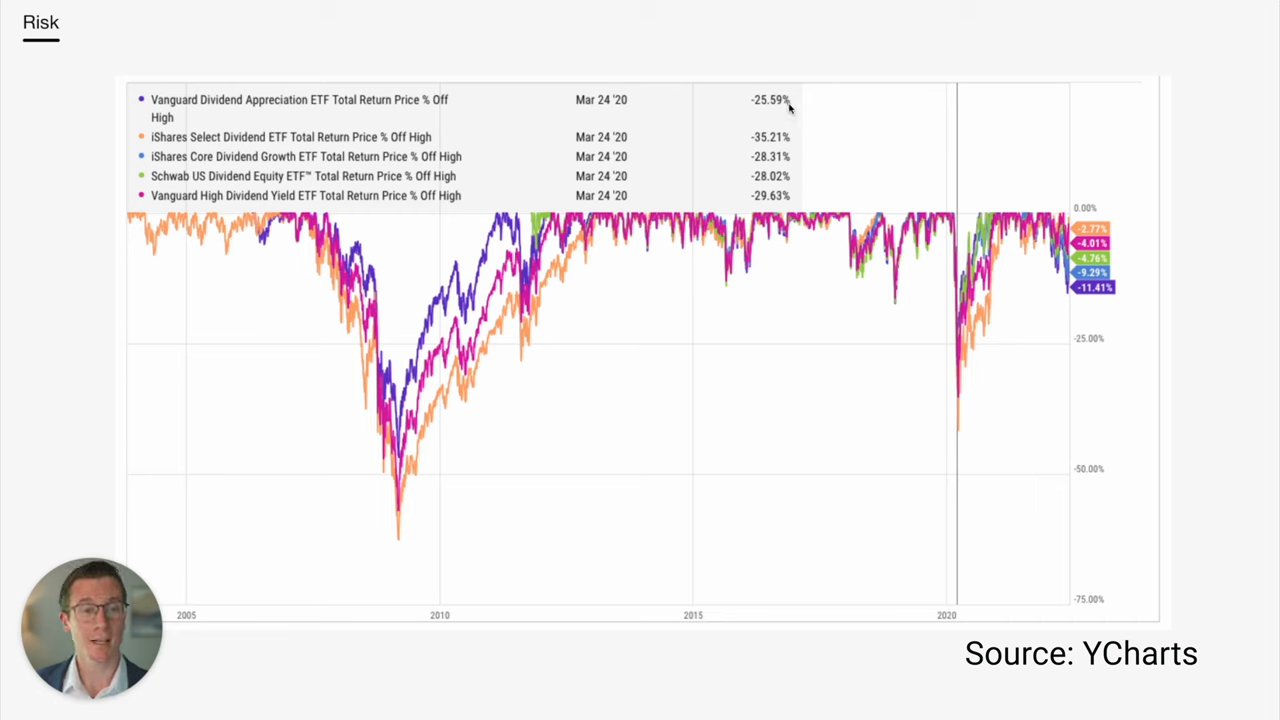
left_click_drag(815, 100, 855, 100)
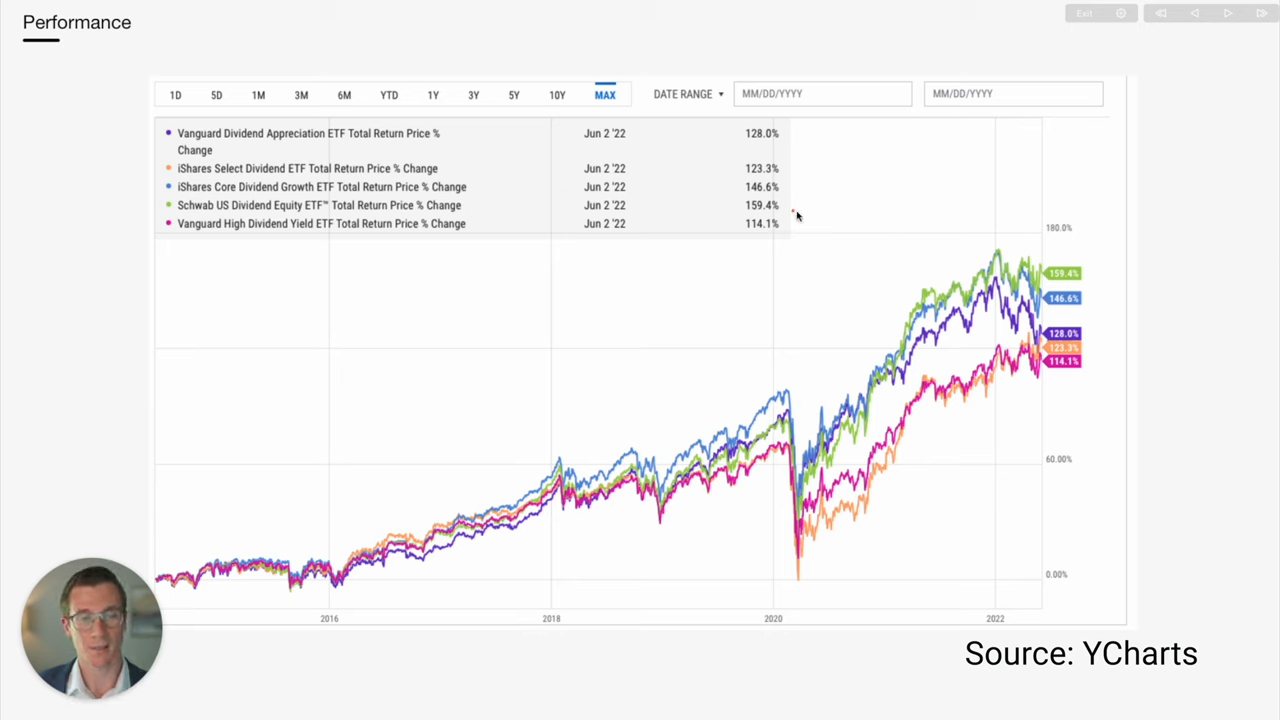
mouse_move(803, 203)
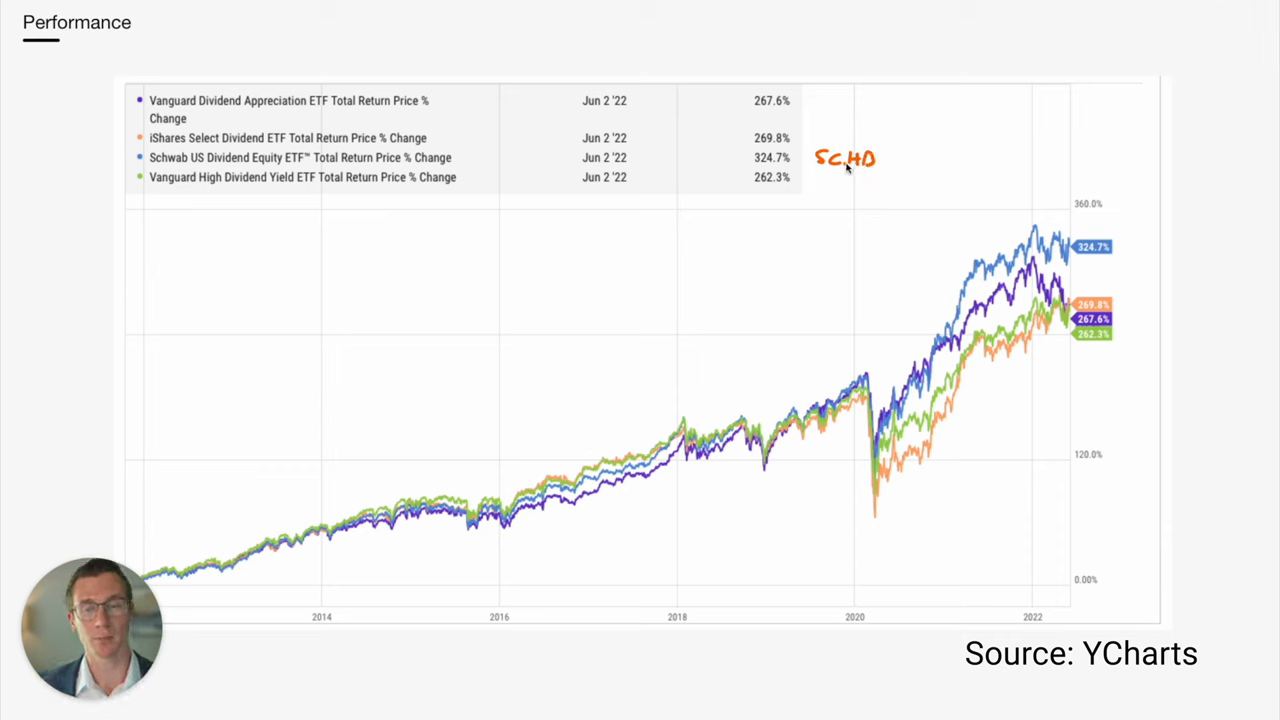
mouse_move(810, 128)
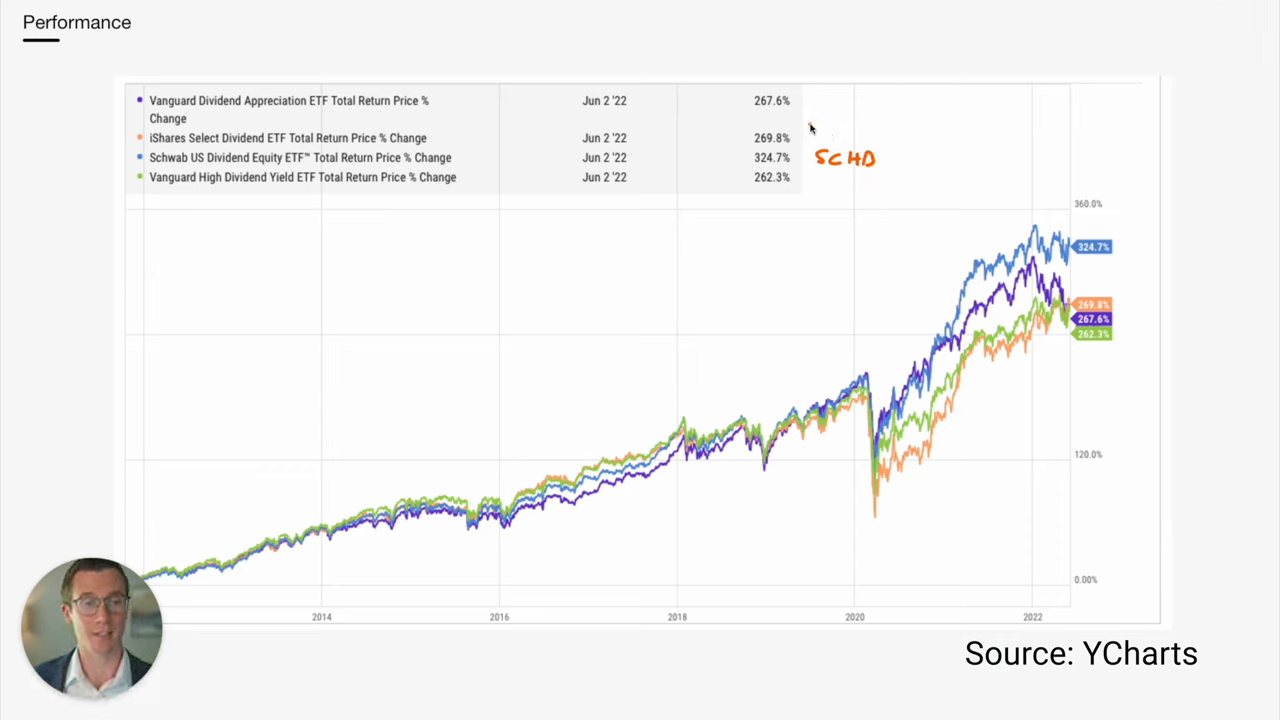
mouse_move(784, 120)
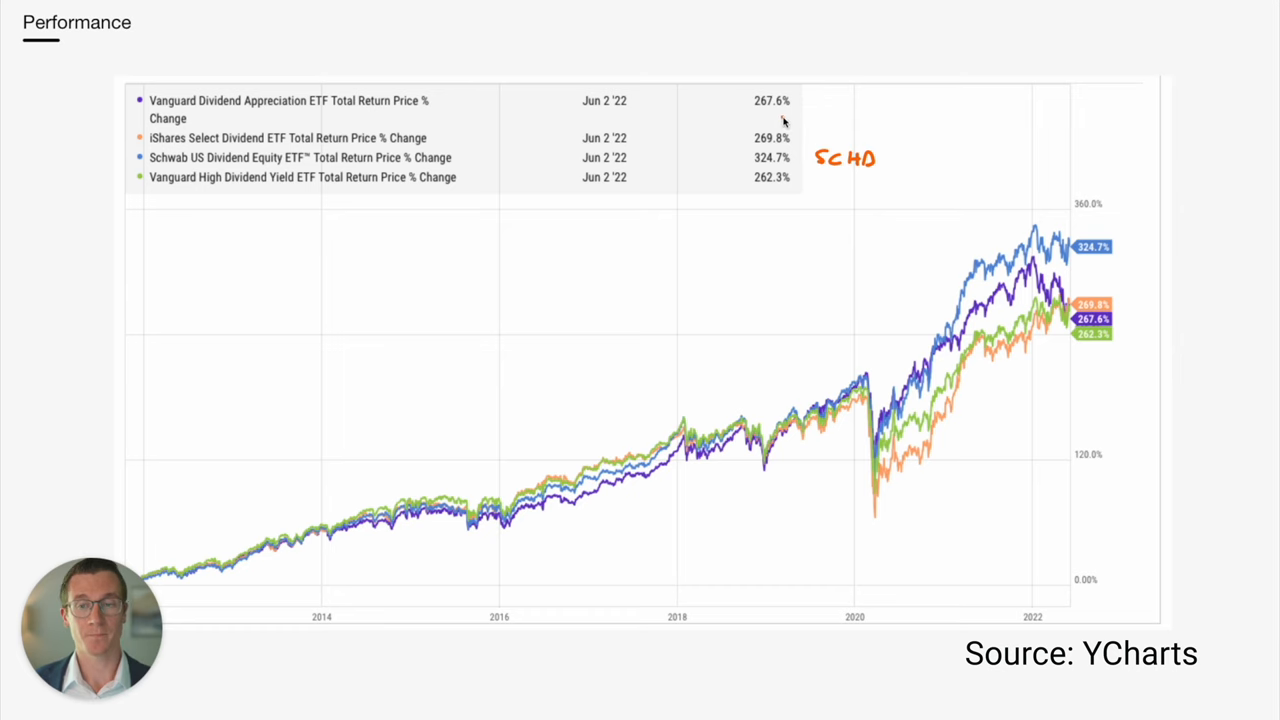
mouse_move(770, 157)
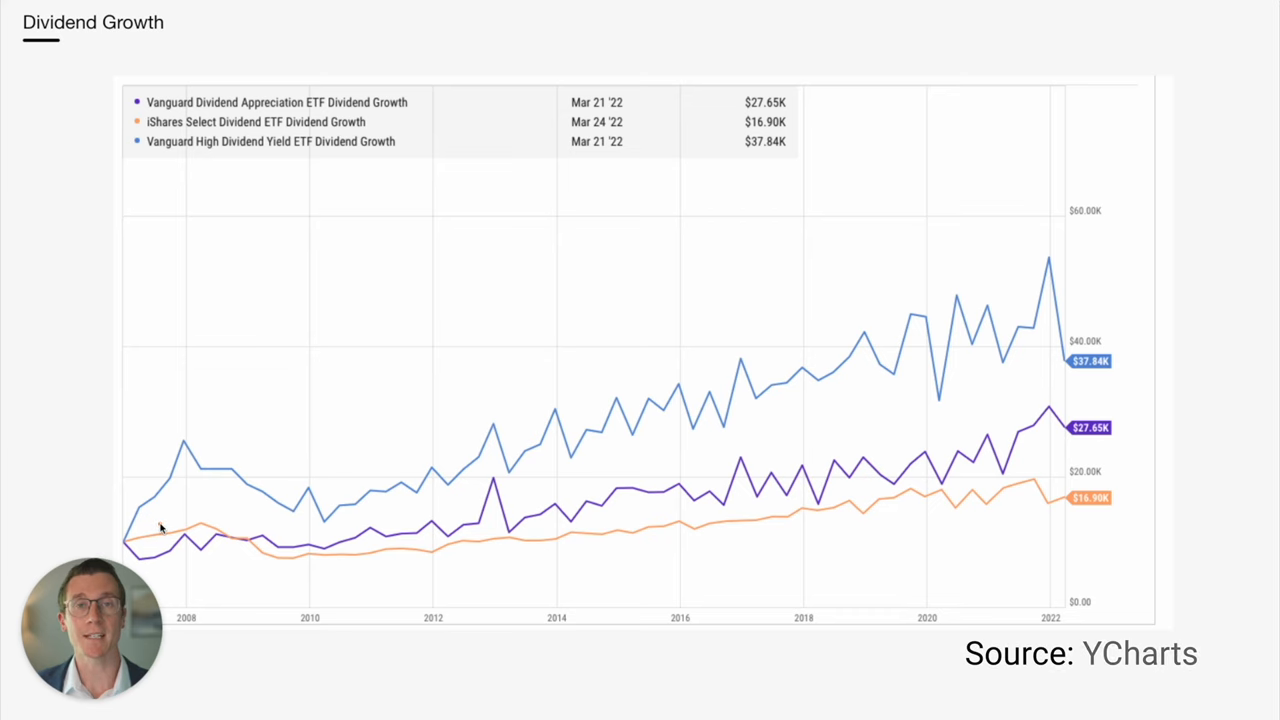
mouse_move(168, 522)
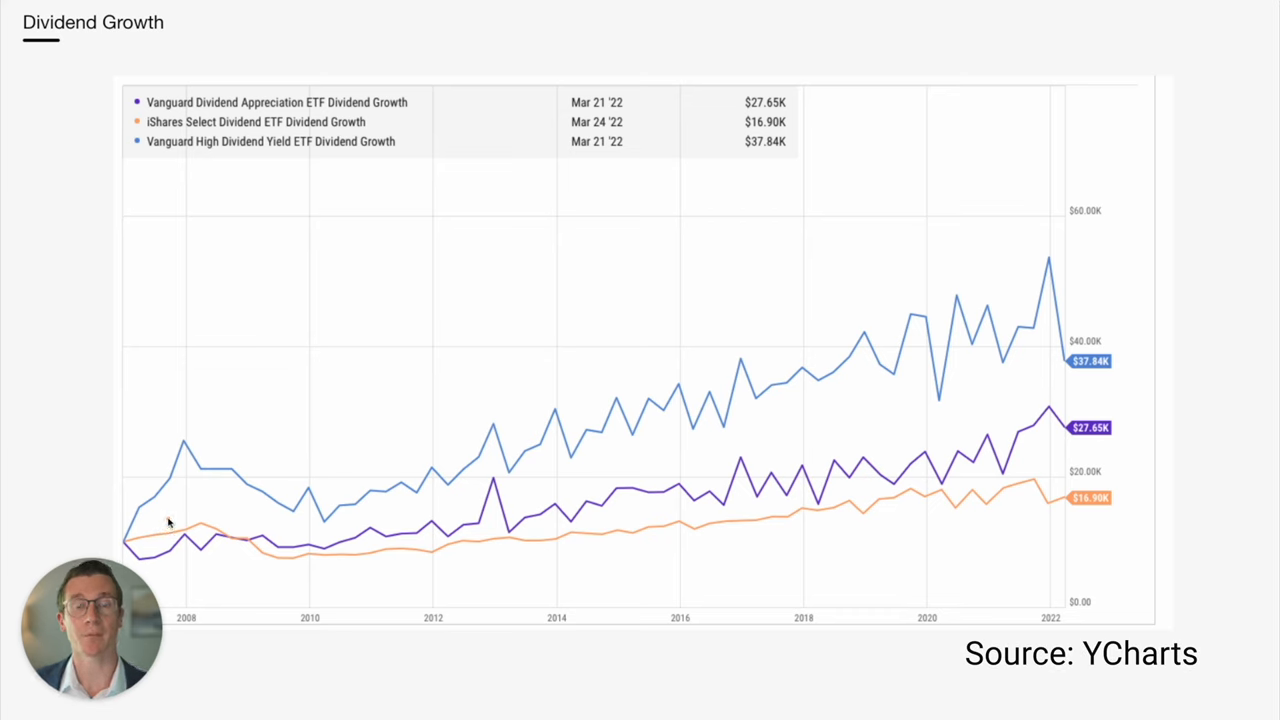
mouse_move(84, 503)
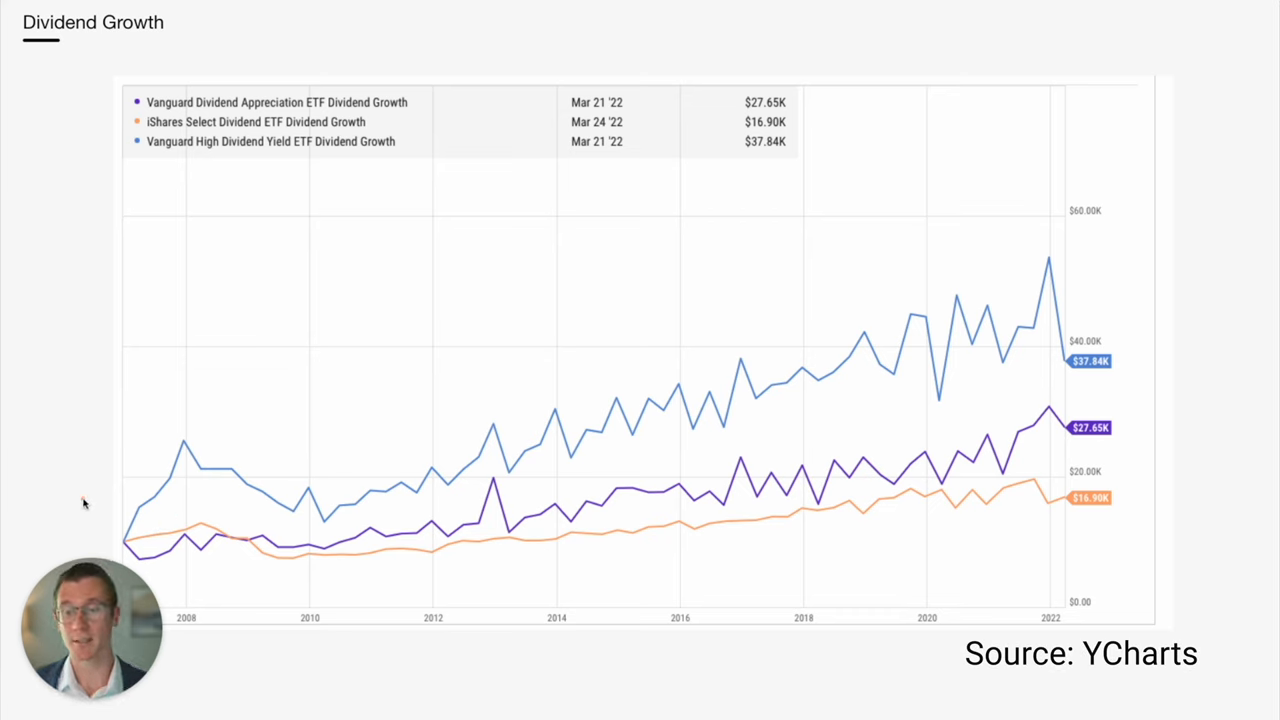
mouse_move(63, 485)
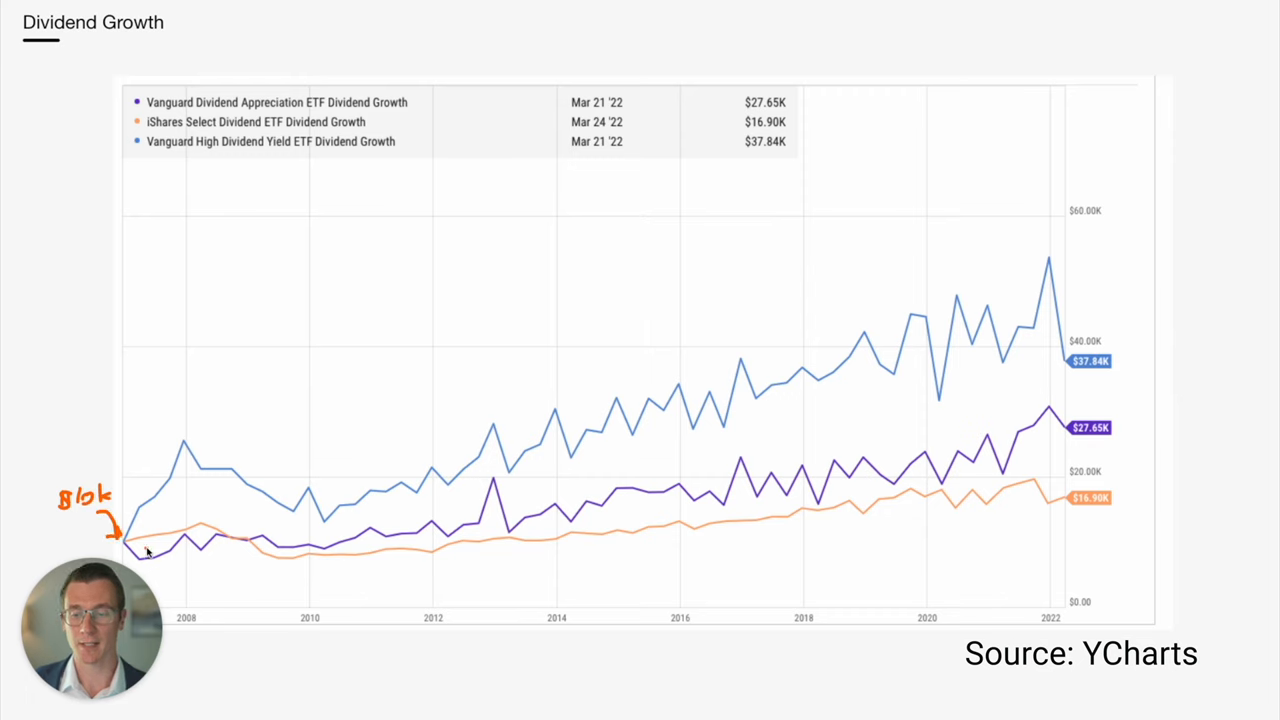
mouse_move(181, 496)
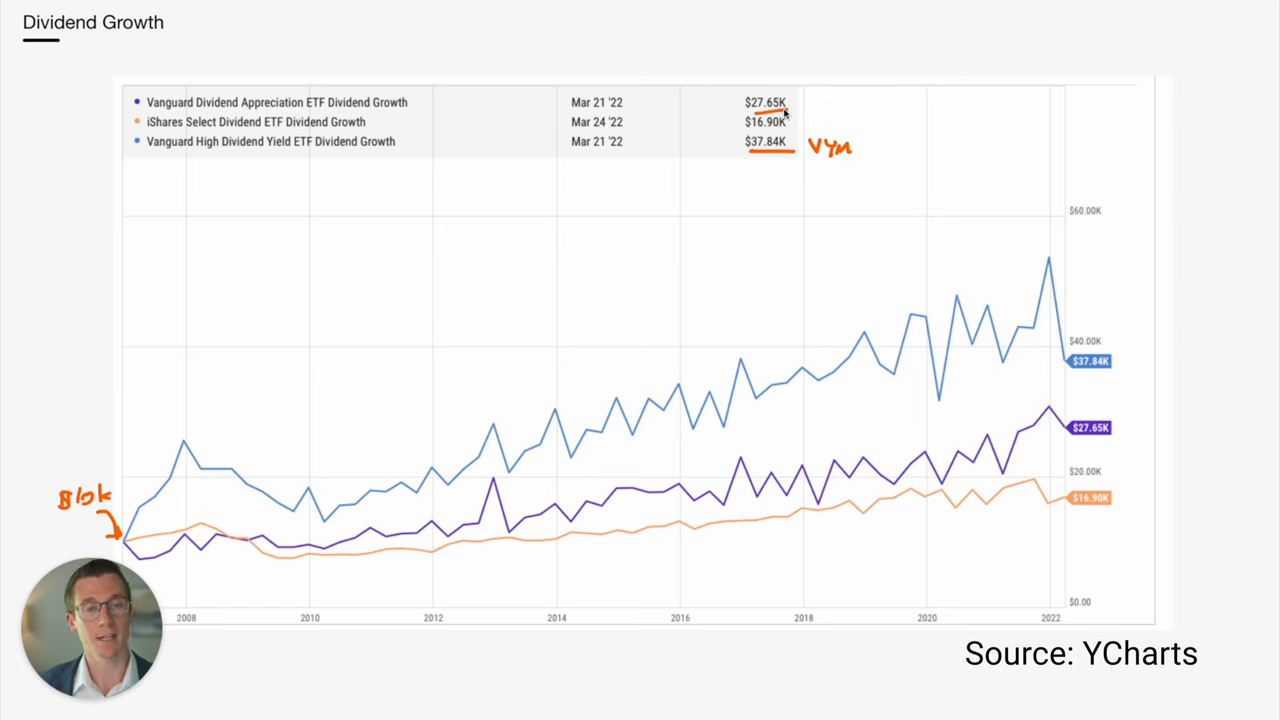
mouse_move(813, 104)
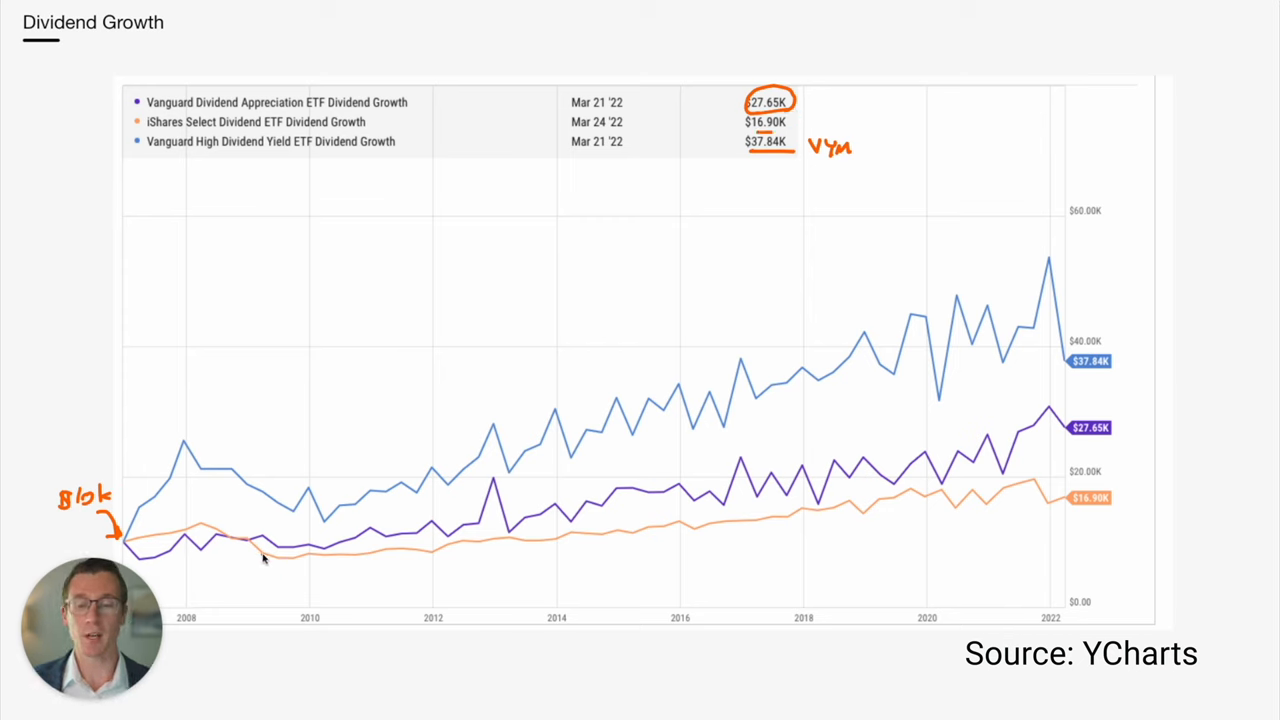
mouse_move(181, 517)
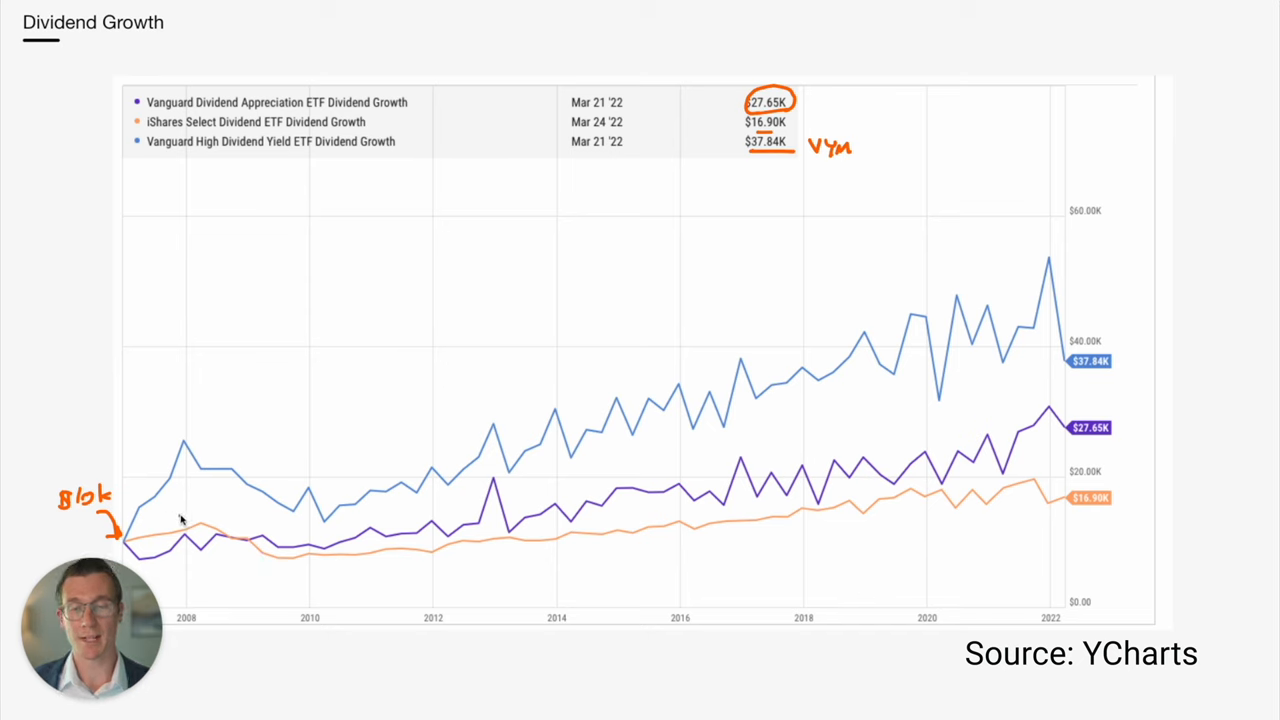
mouse_move(492, 505)
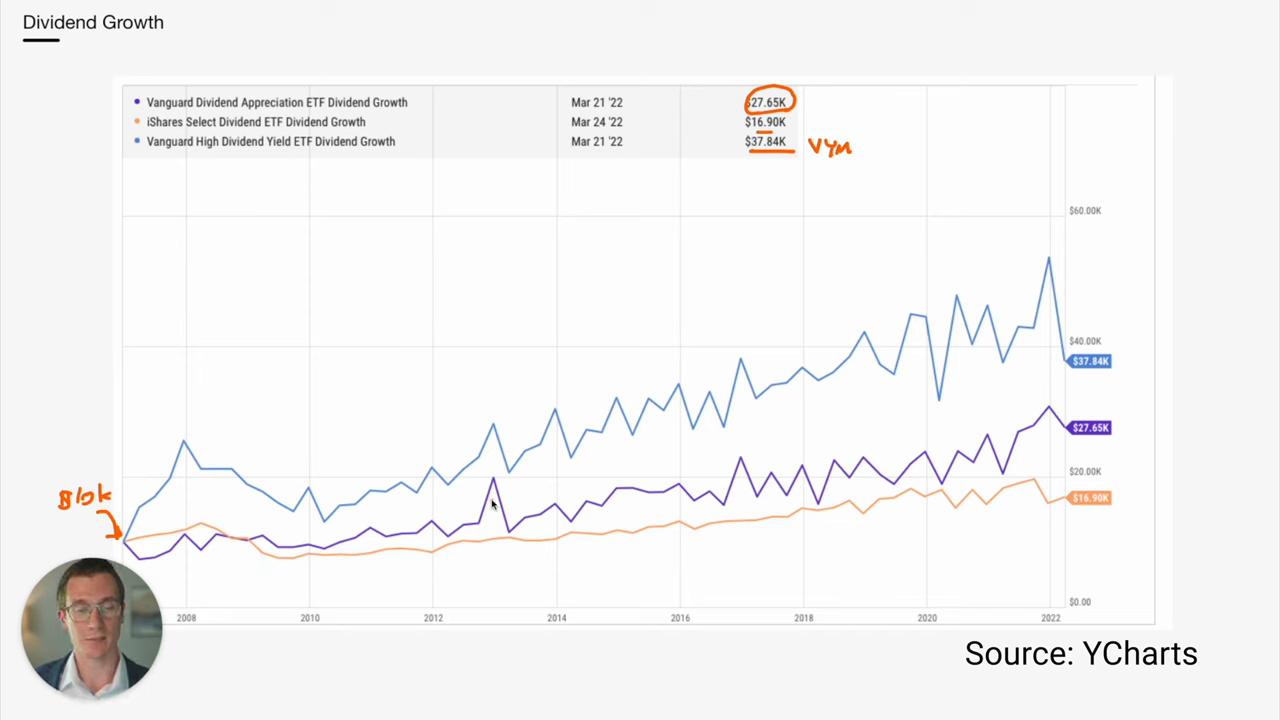
mouse_move(152, 548)
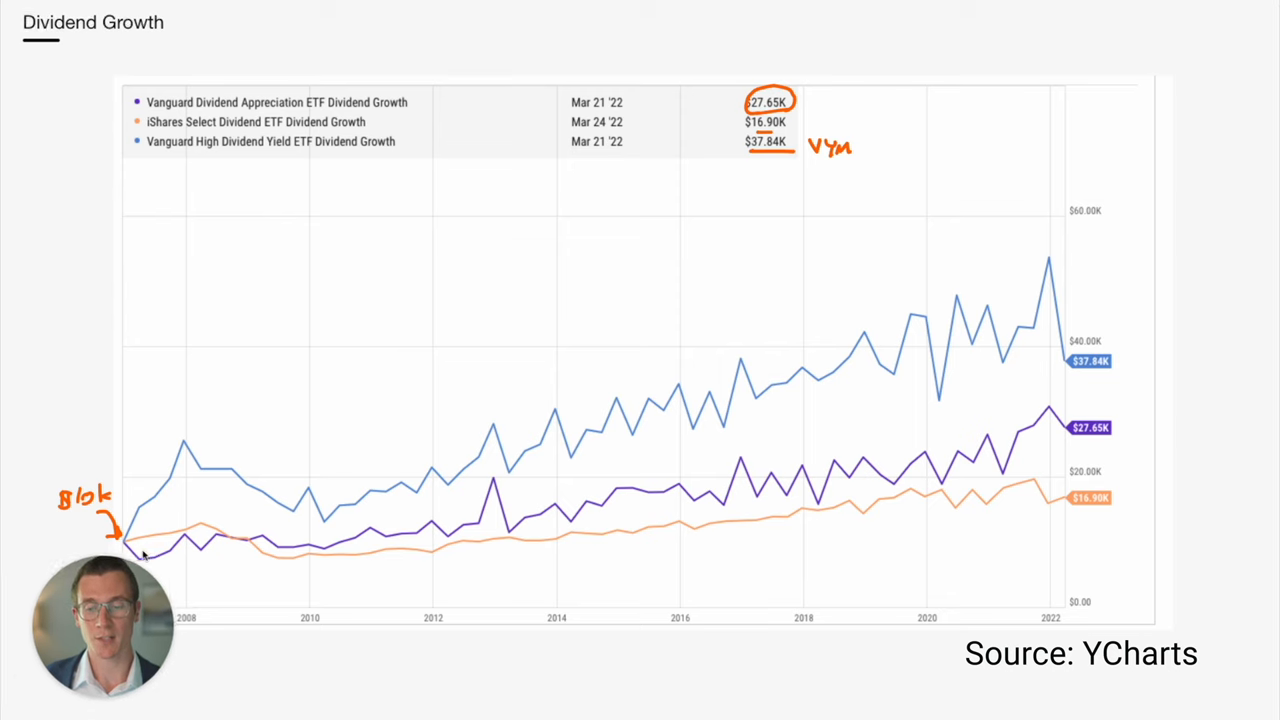
Sketch a rising trend line across the Dividend Growth chart from 2007 to 2022
left_click_drag(150, 540, 625, 488)
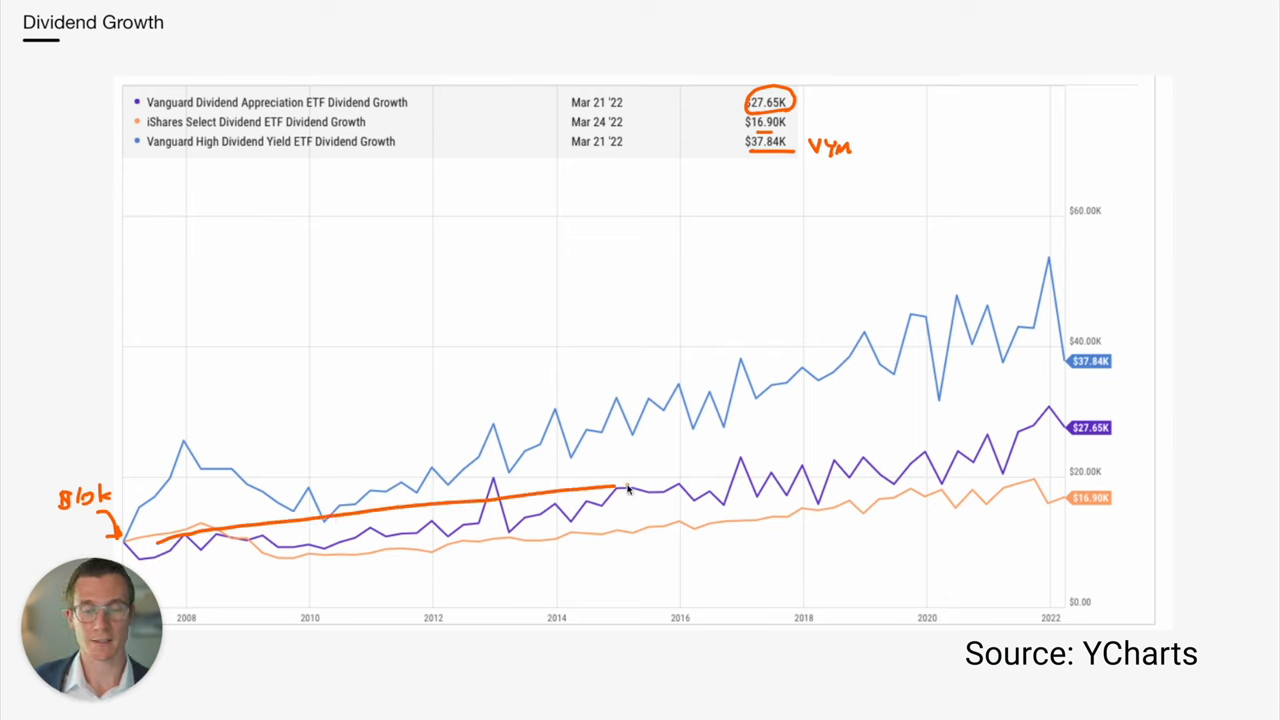
left_click_drag(630, 490, 1070, 435)
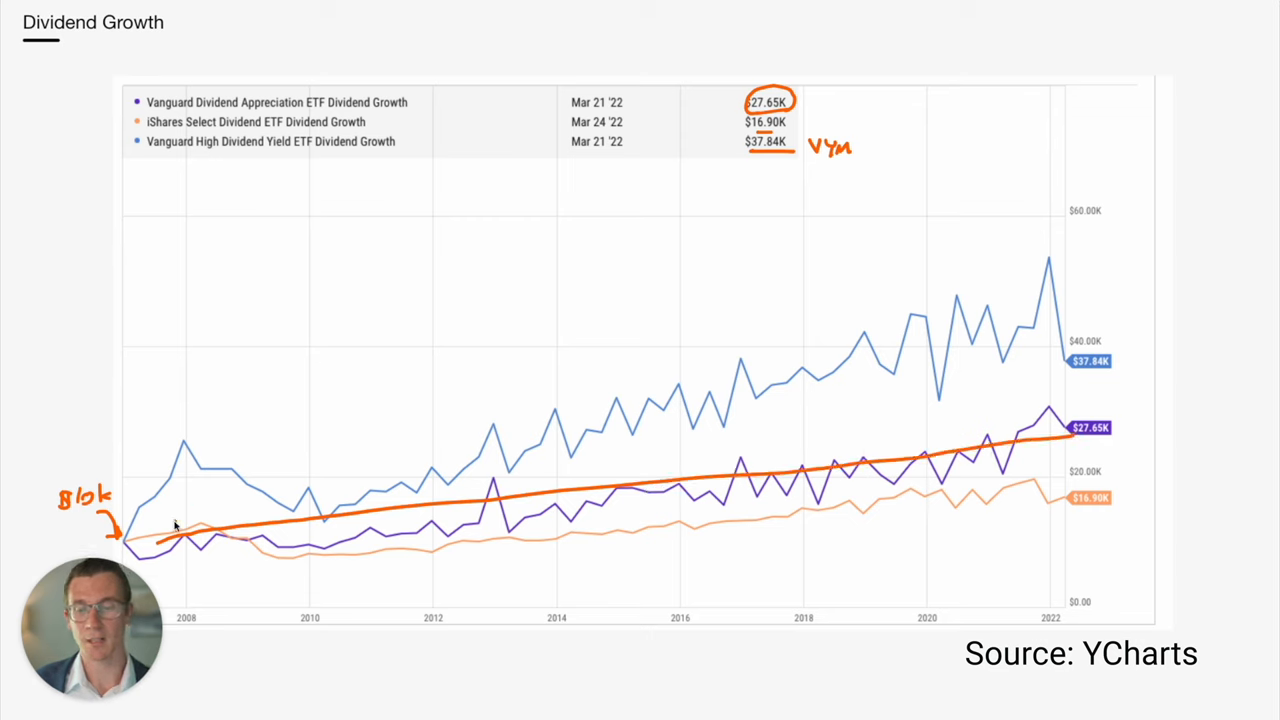
mouse_move(160, 513)
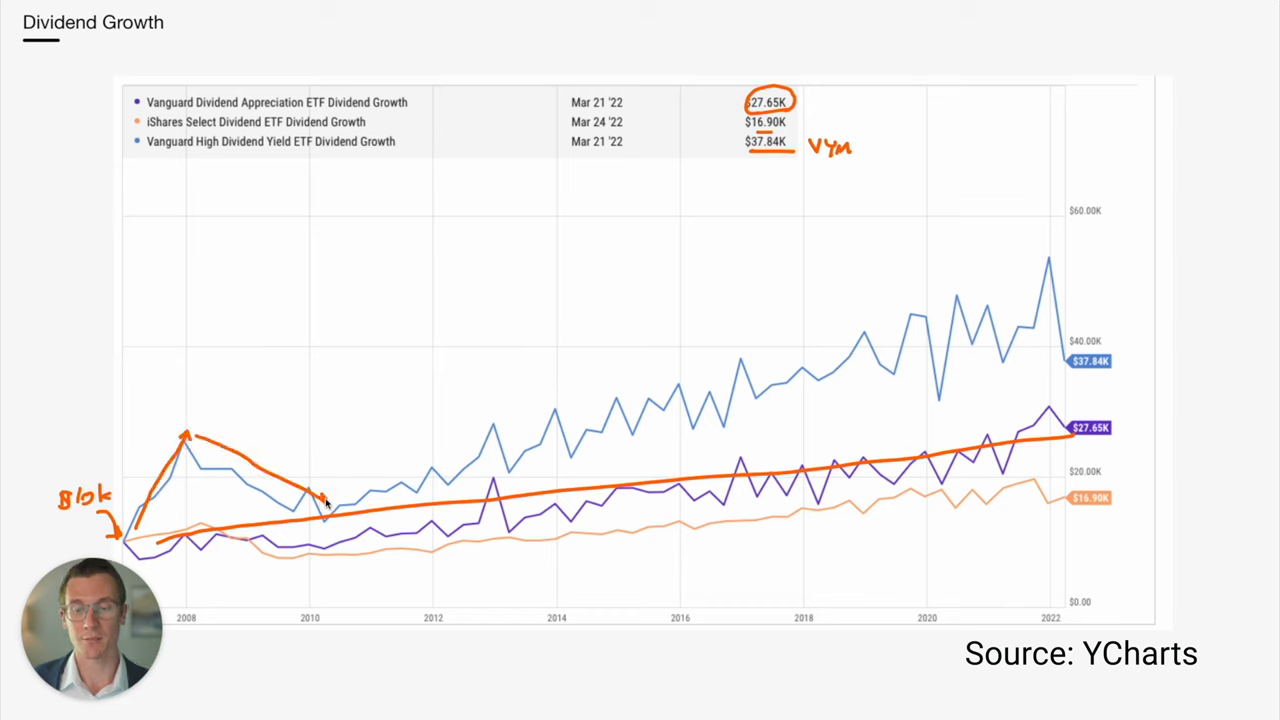
mouse_move(318, 530)
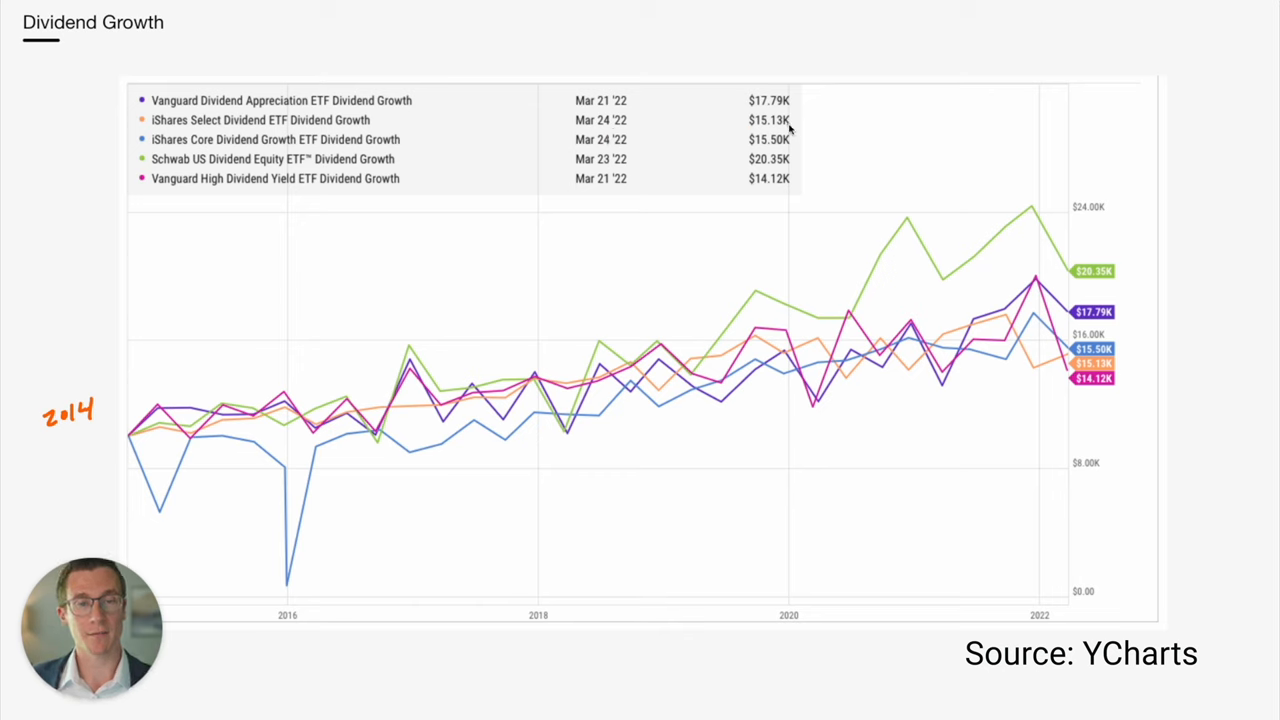
mouse_move(481, 355)
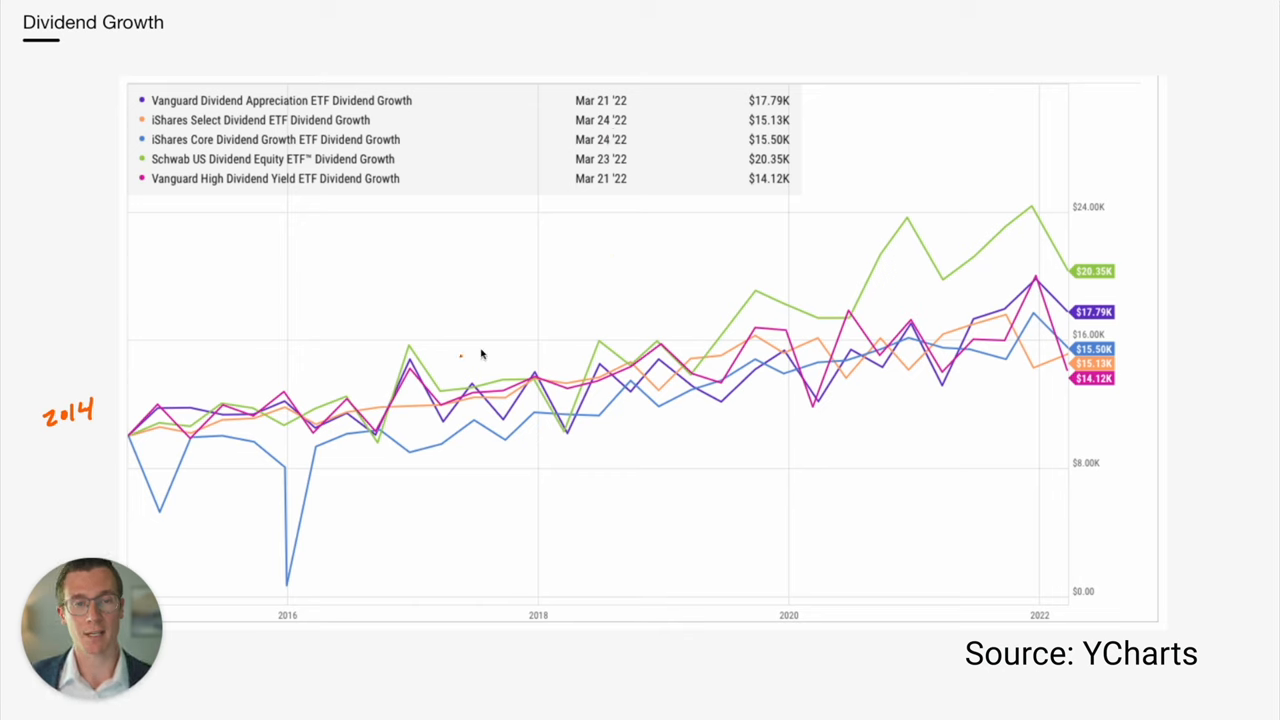
mouse_move(795, 93)
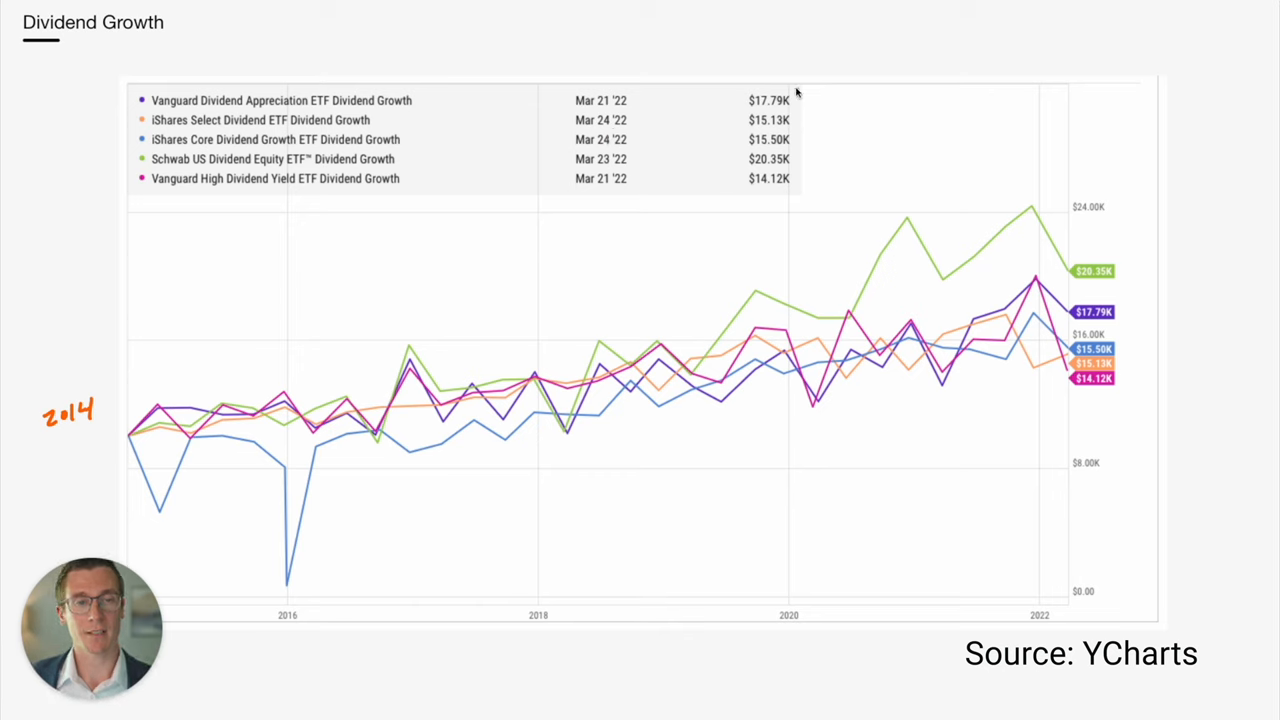
mouse_move(120, 440)
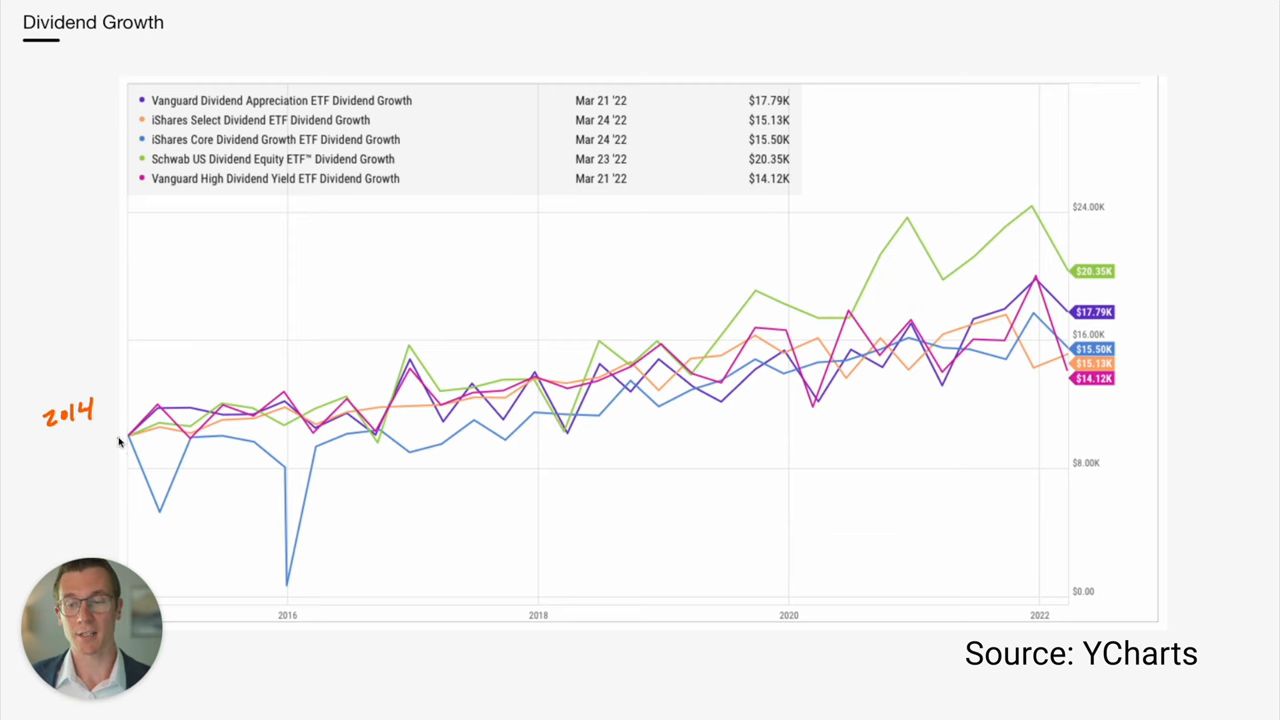
mouse_move(779, 162)
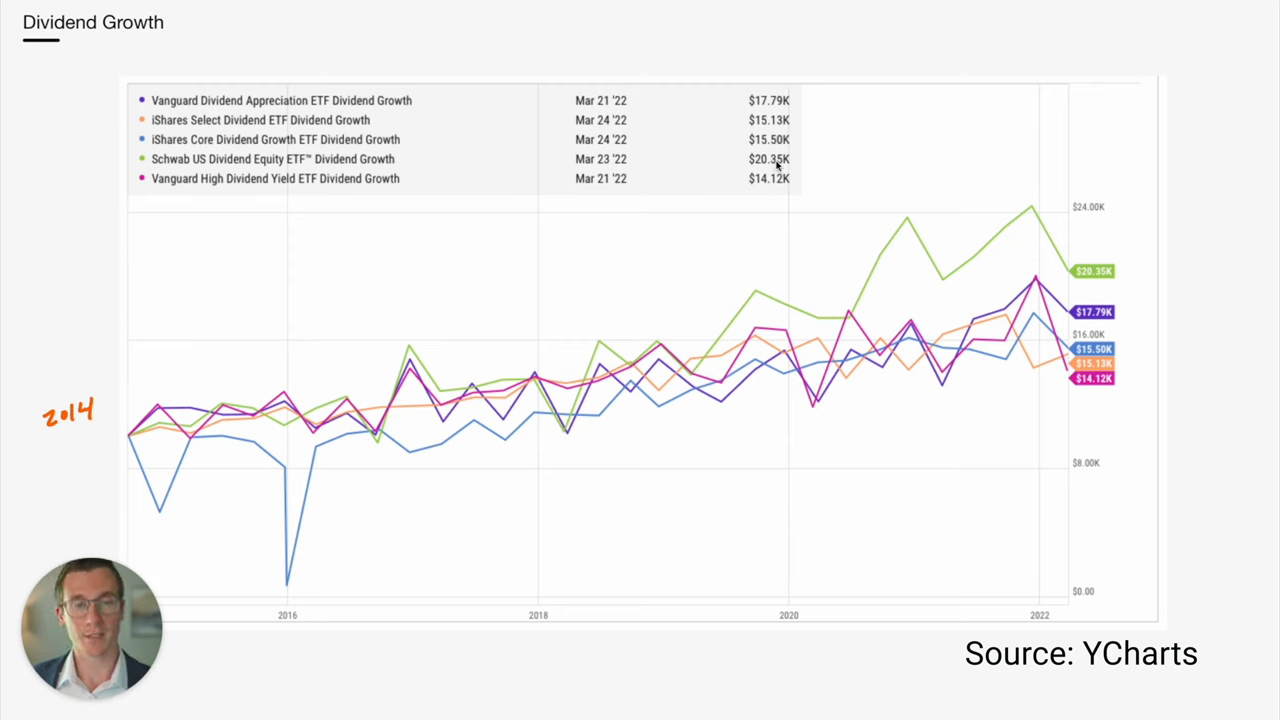
mouse_move(812, 157)
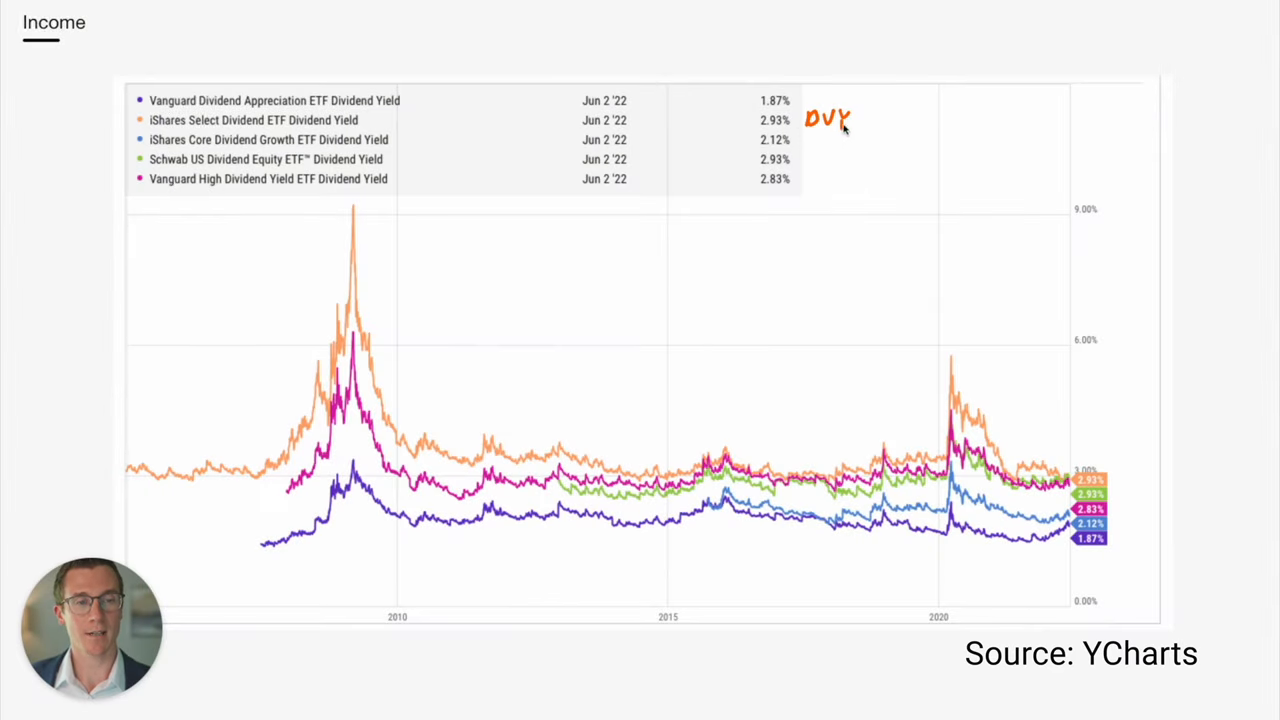
Enter the text 'Sell' on the Income yield slide
type("Sell")
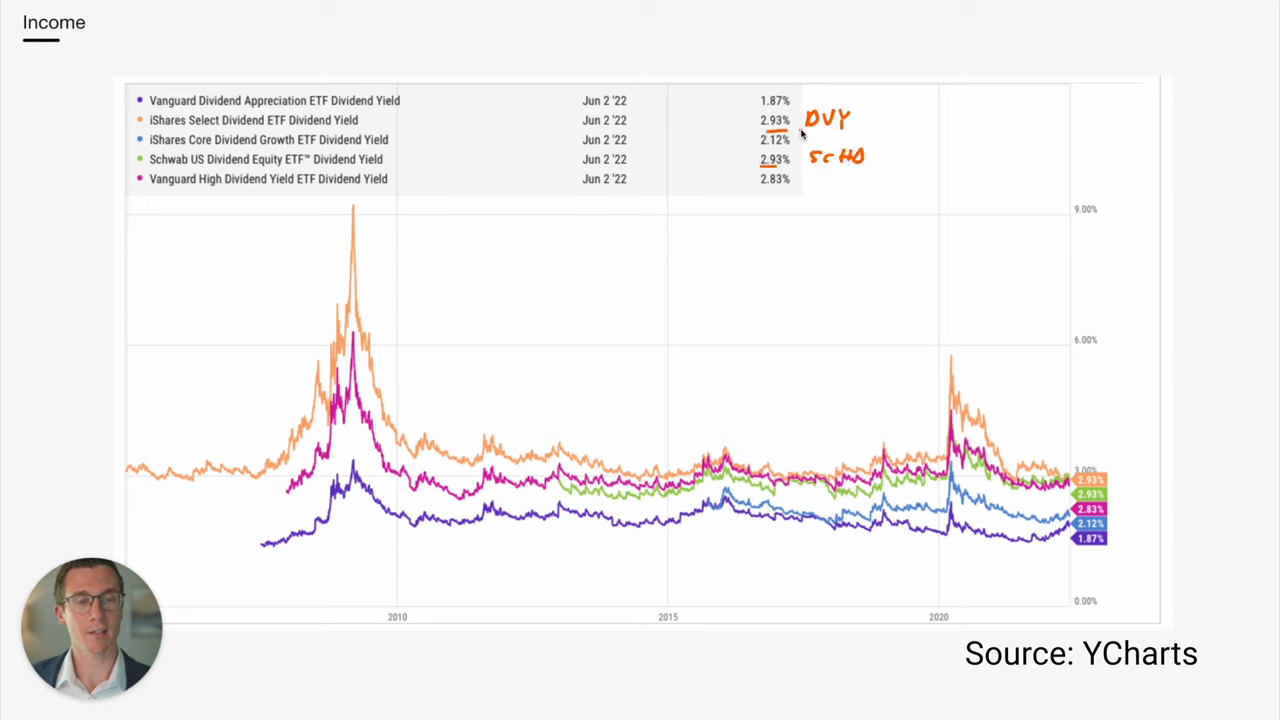
mouse_move(780, 207)
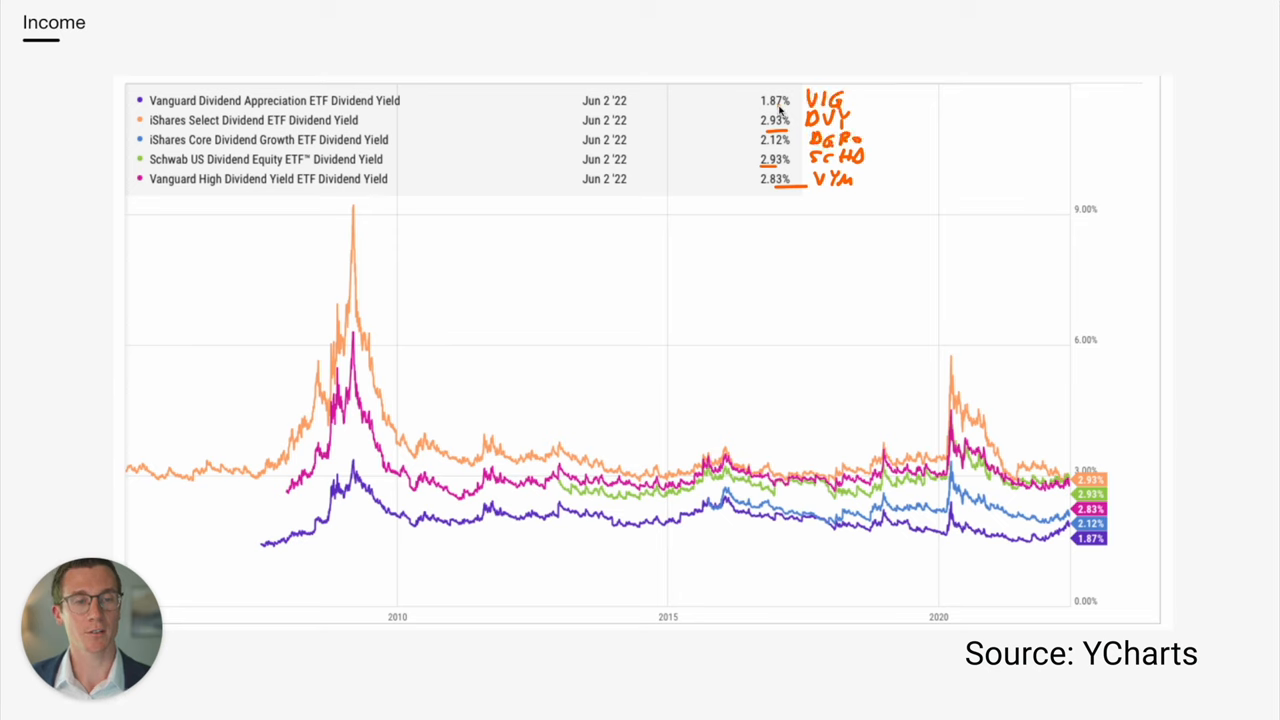
mouse_move(560, 427)
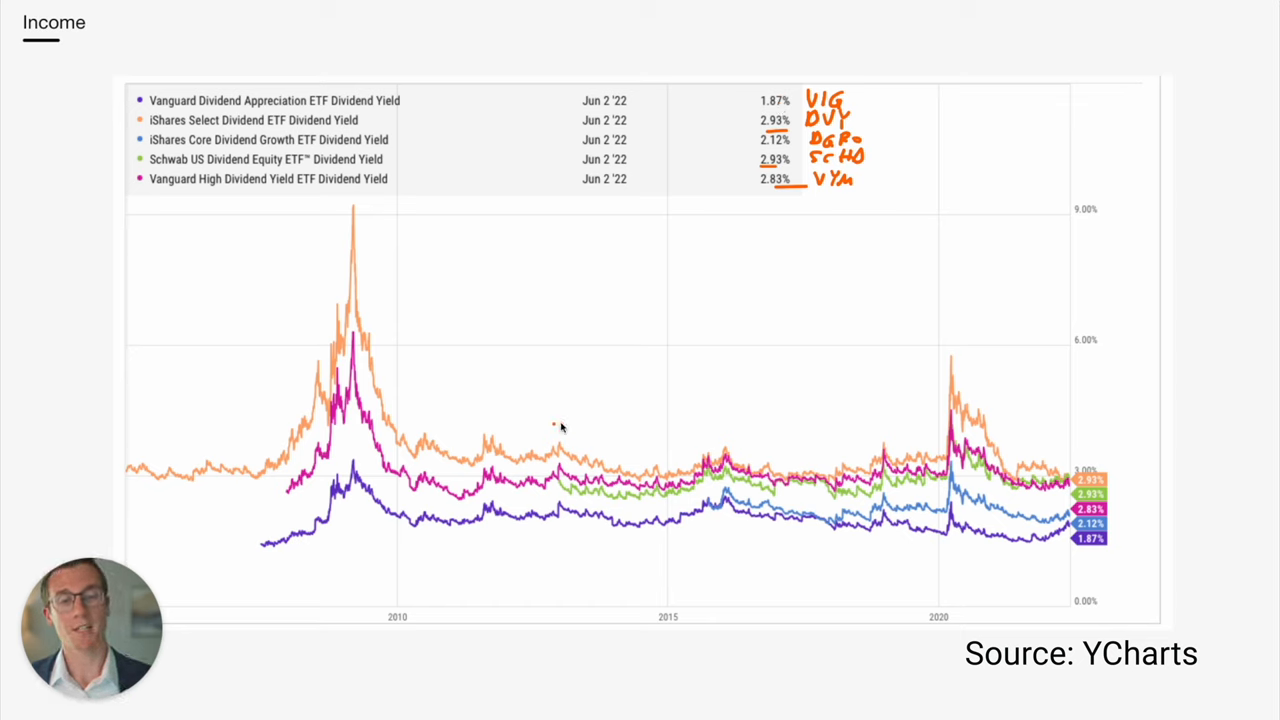
mouse_move(870, 462)
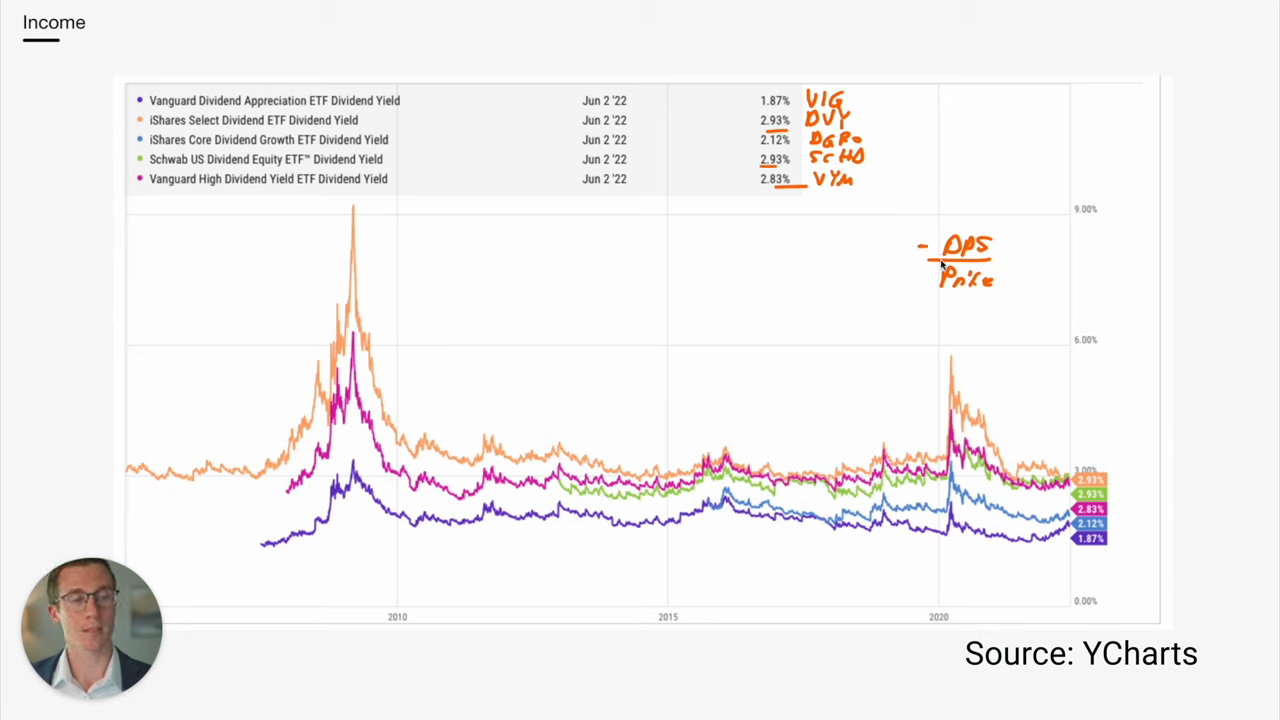
mouse_move(960, 356)
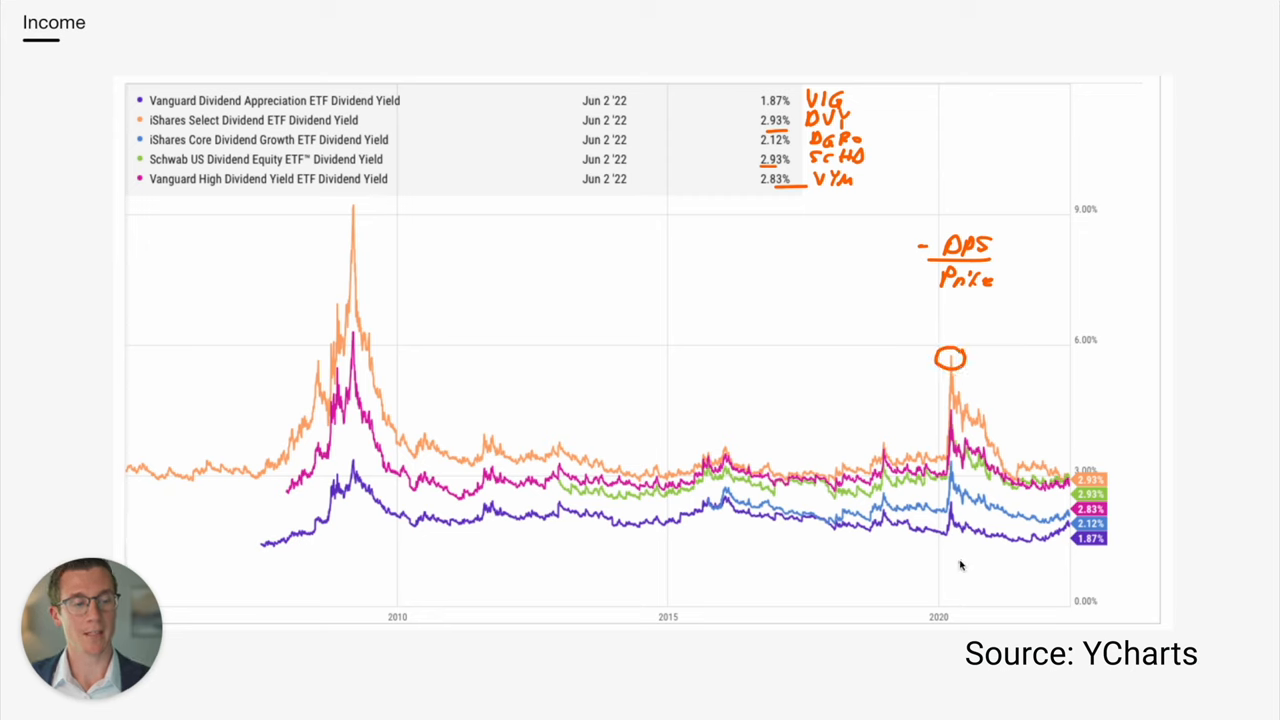
mouse_move(955, 445)
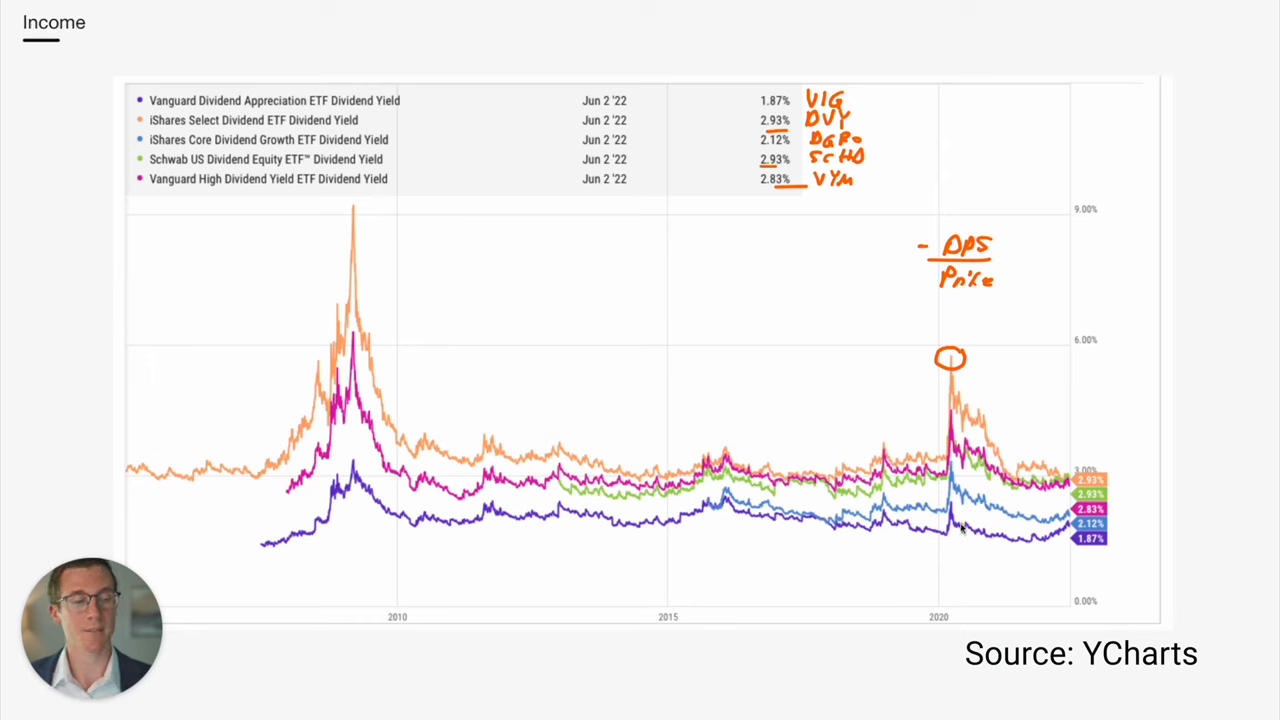
mouse_move(257, 468)
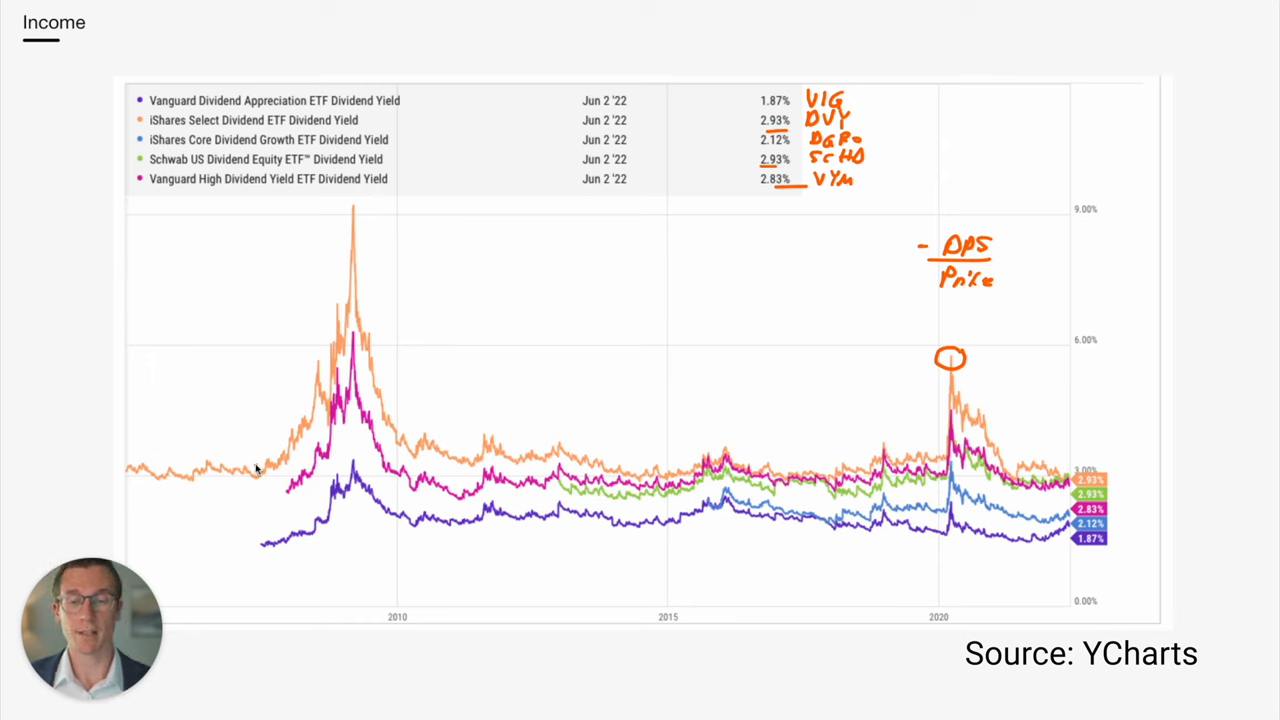